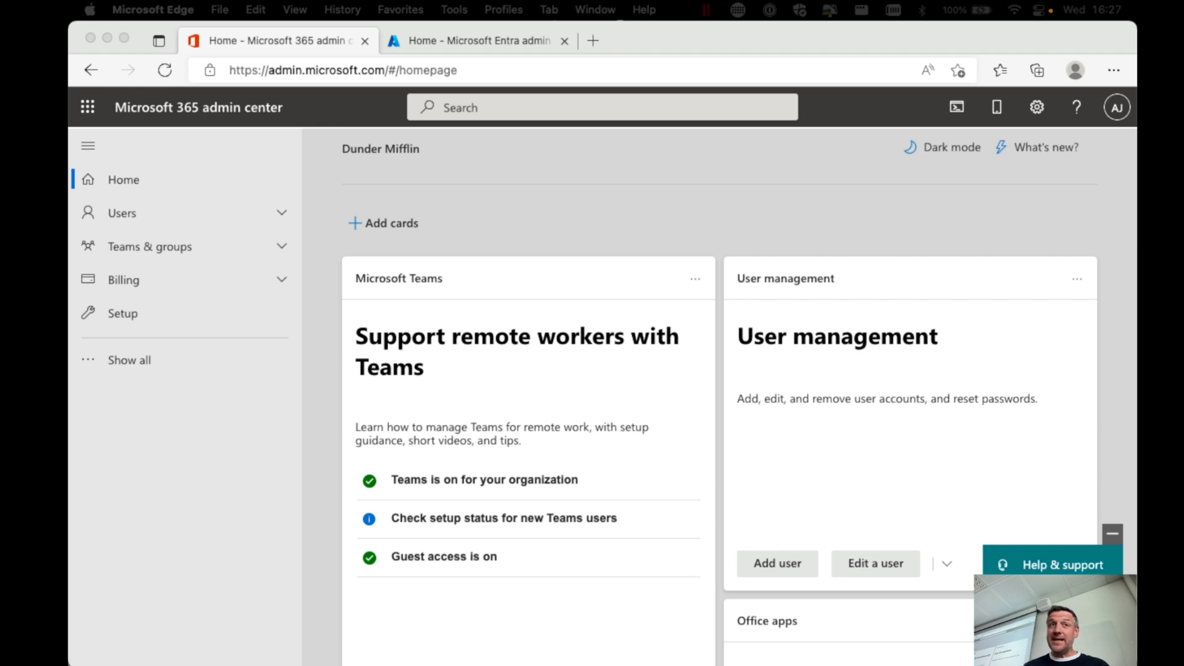
mouse_move(223, 166)
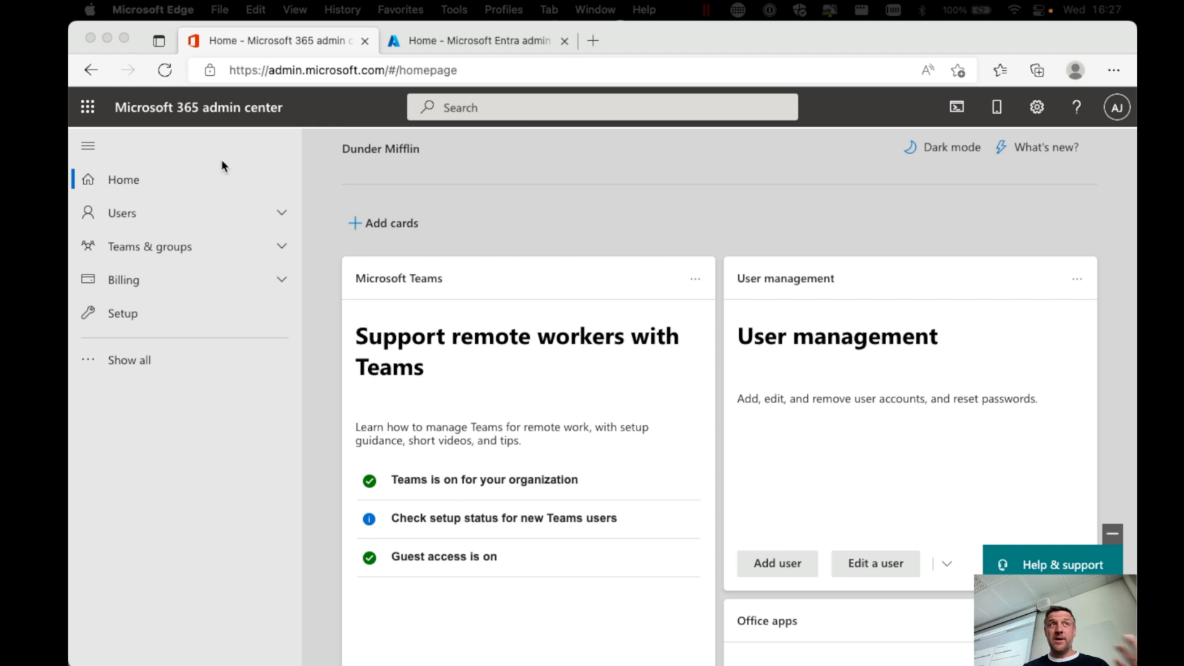
mouse_move(203, 122)
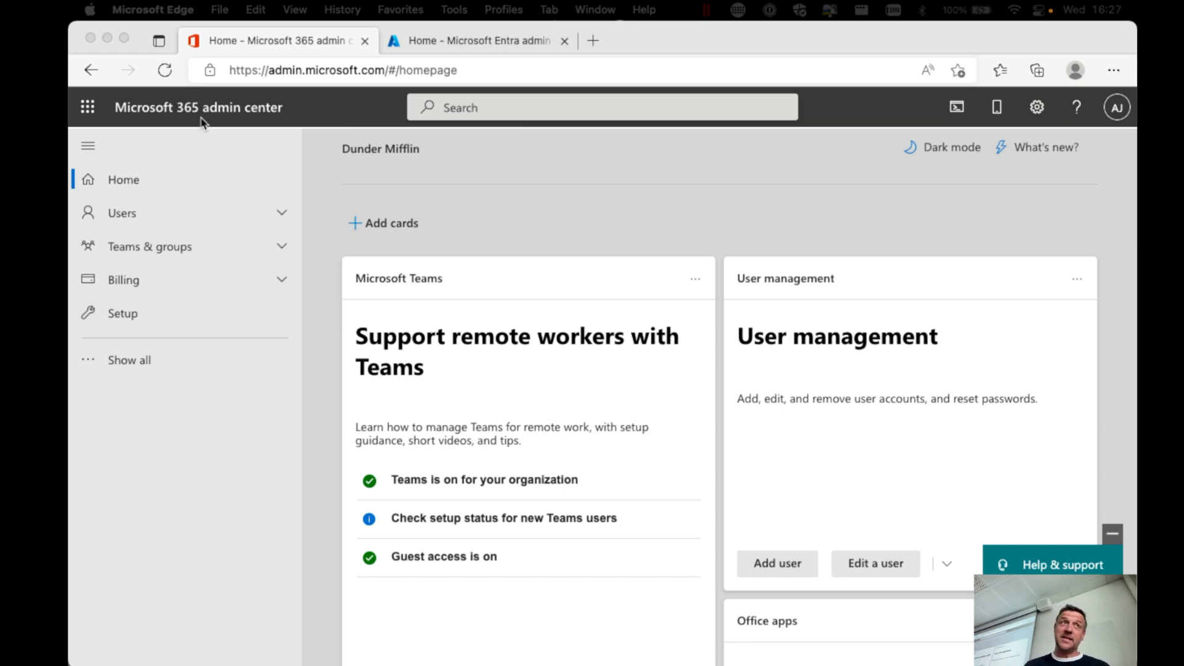
mouse_move(275, 90)
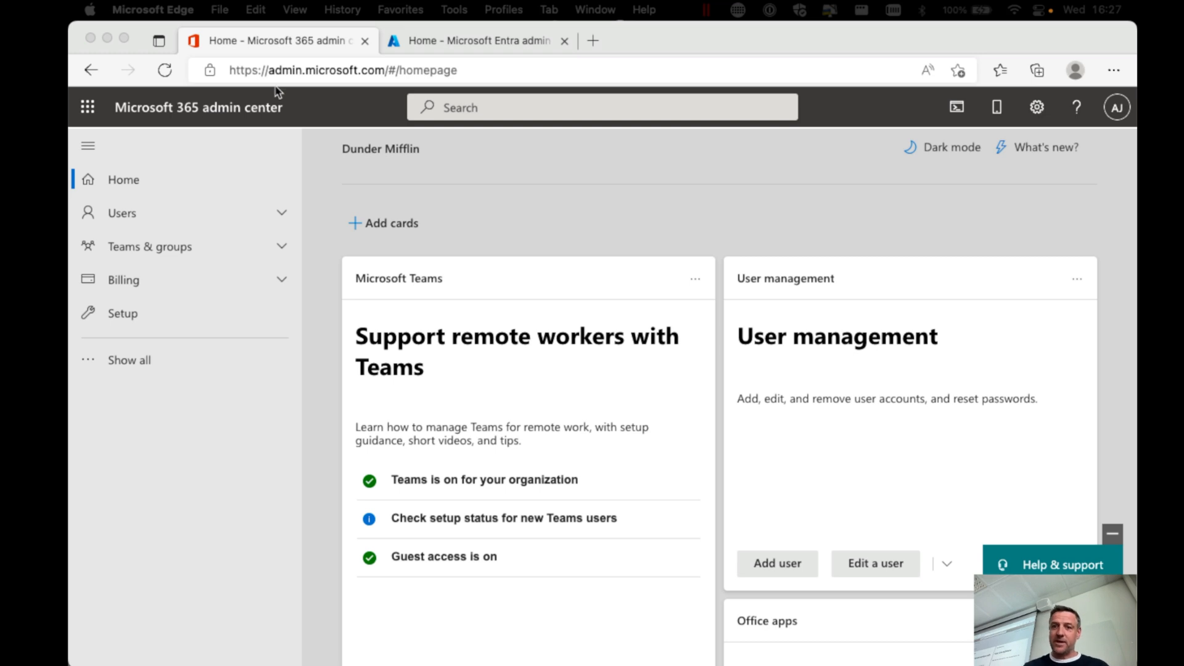
mouse_move(145, 327)
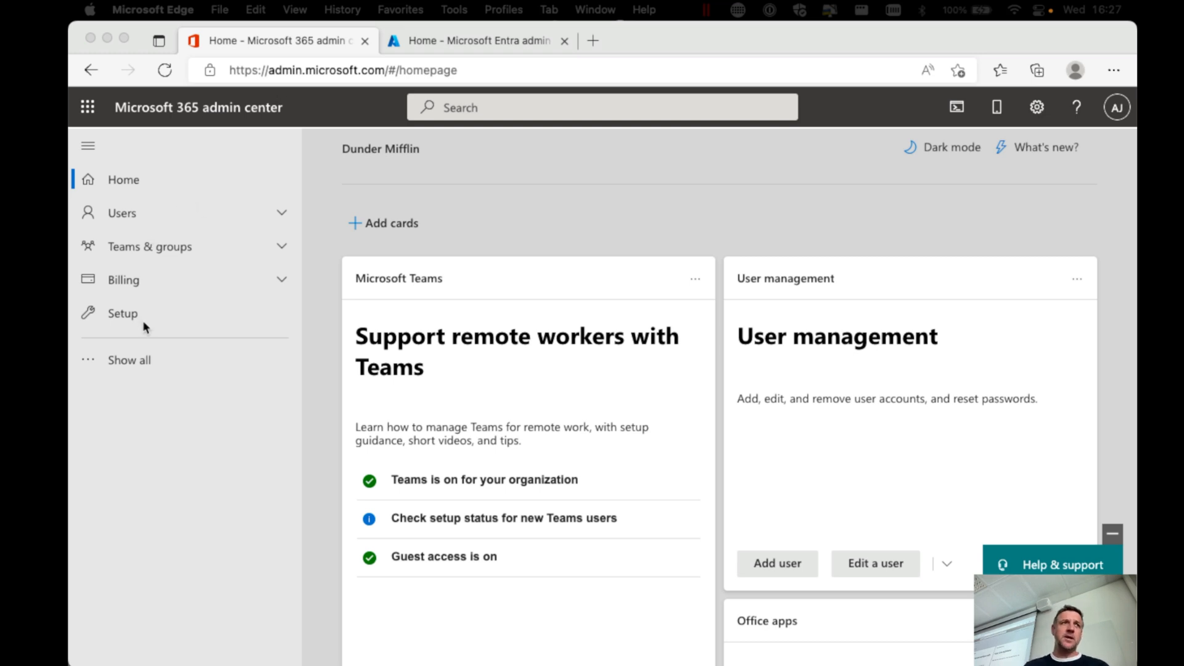
Step: Open Billing > Licenses to show the Microsoft 365 E5 Developer subscription with 24 licenses available
left_click(128, 360)
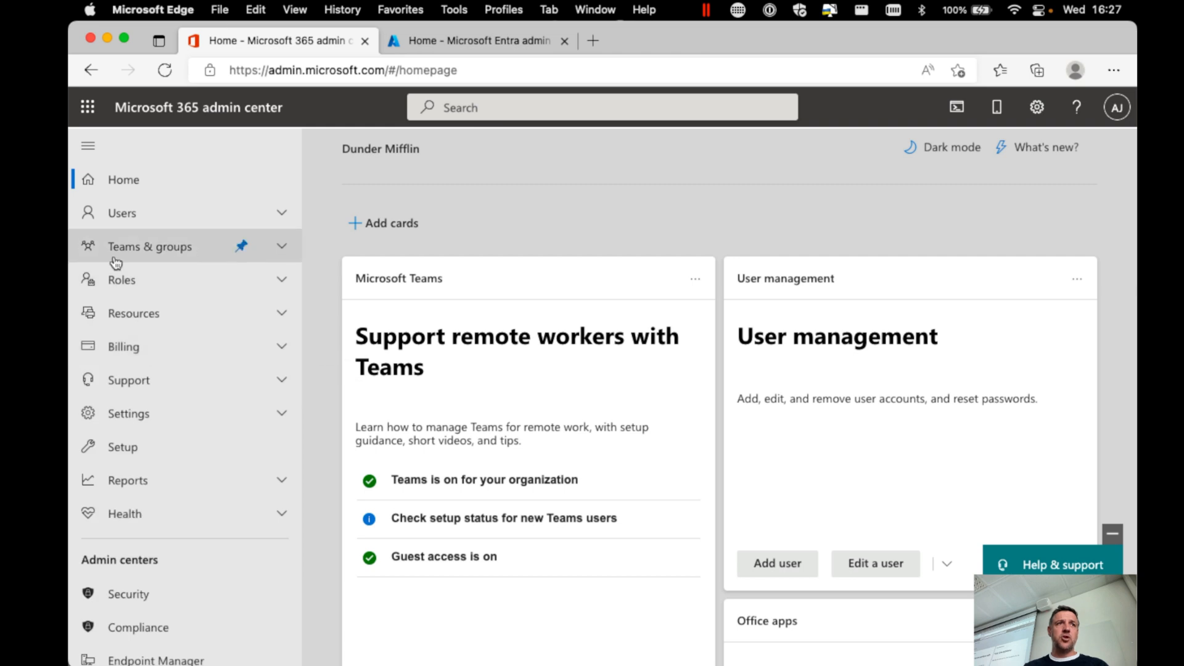
left_click(123, 346)
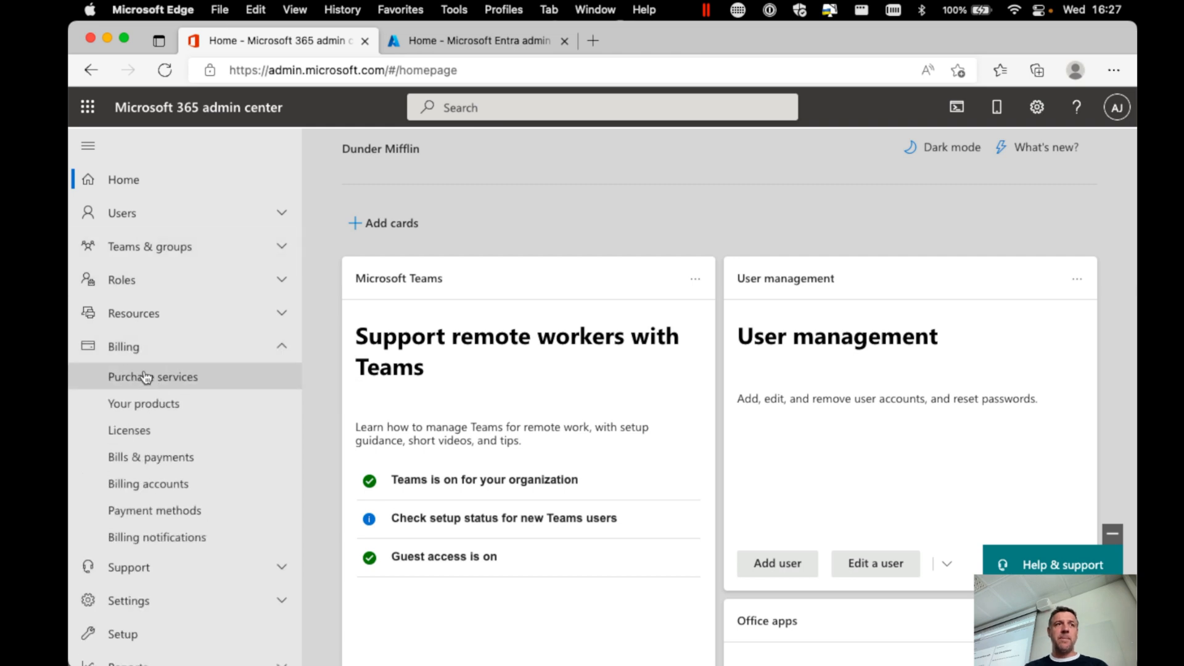
left_click(129, 429)
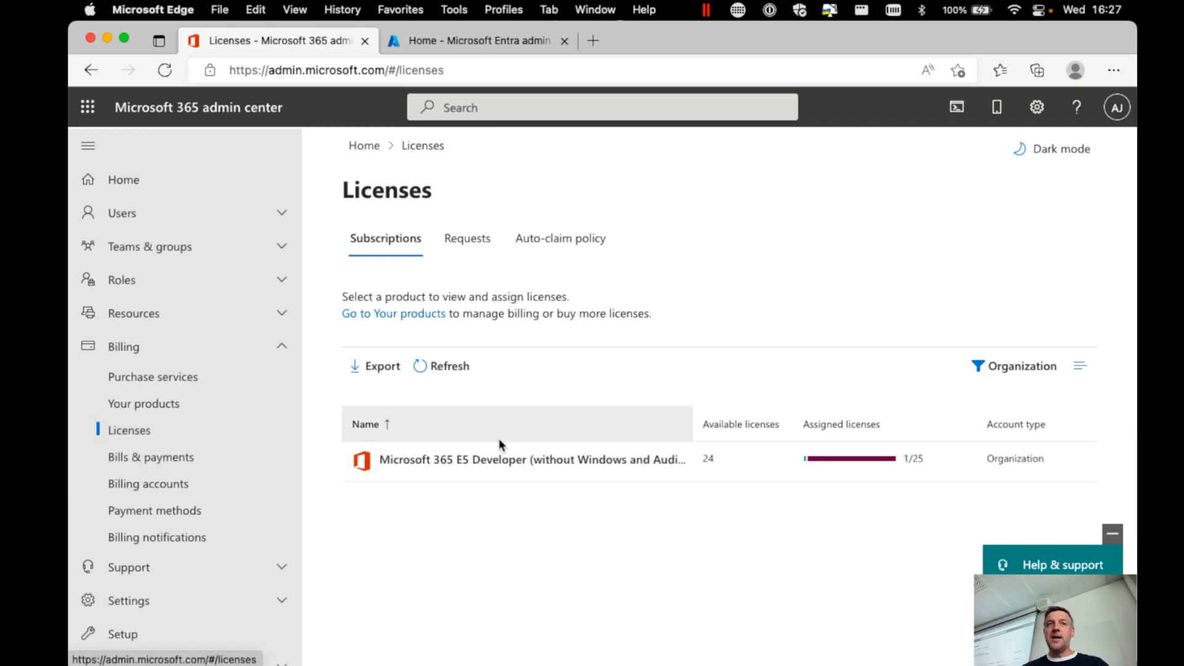
mouse_move(777, 518)
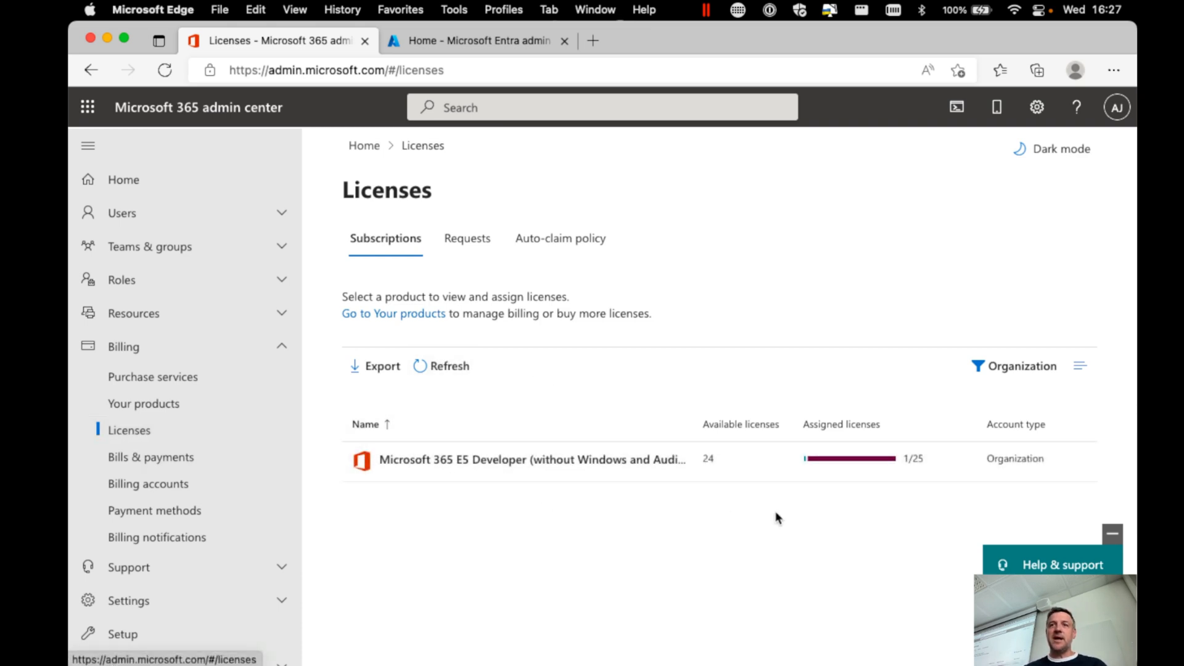
mouse_move(736, 463)
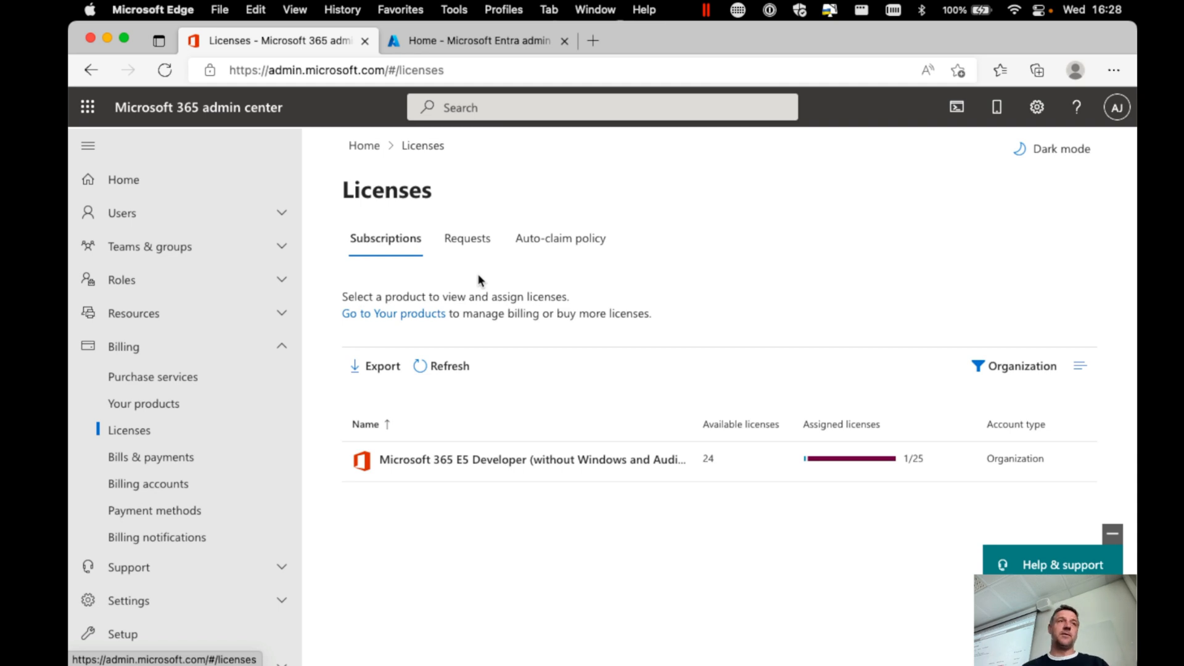
Step: Open Active users and check Darryl Philbin's licenses, which show none assigned
left_click(121, 212)
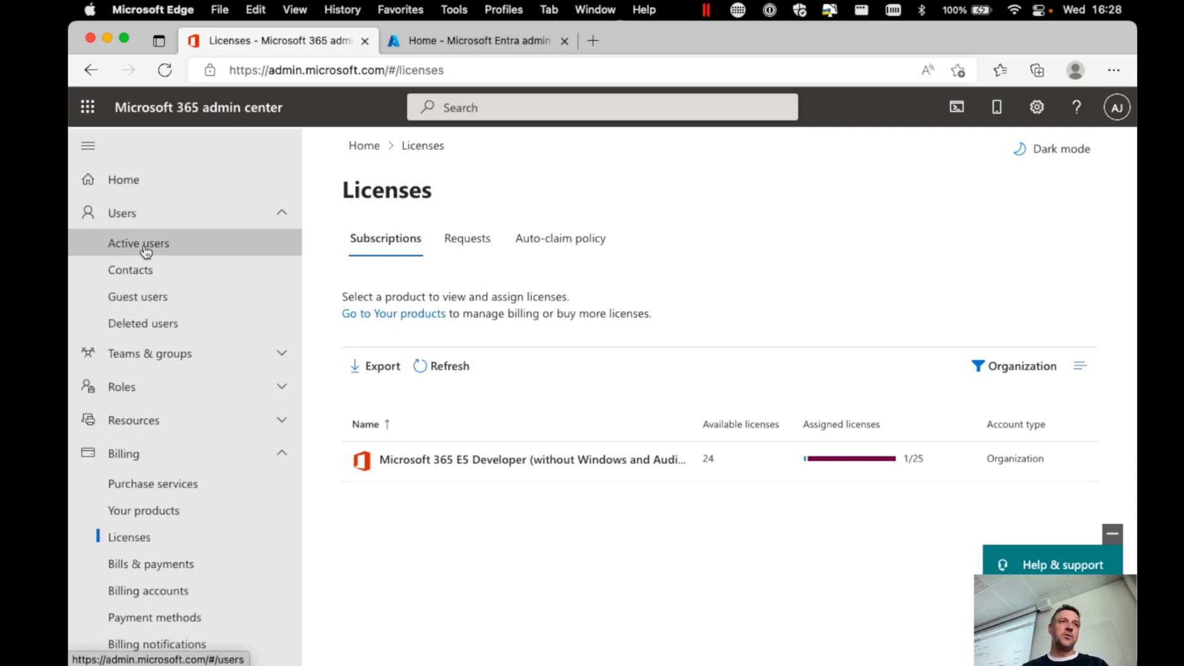
left_click(138, 243)
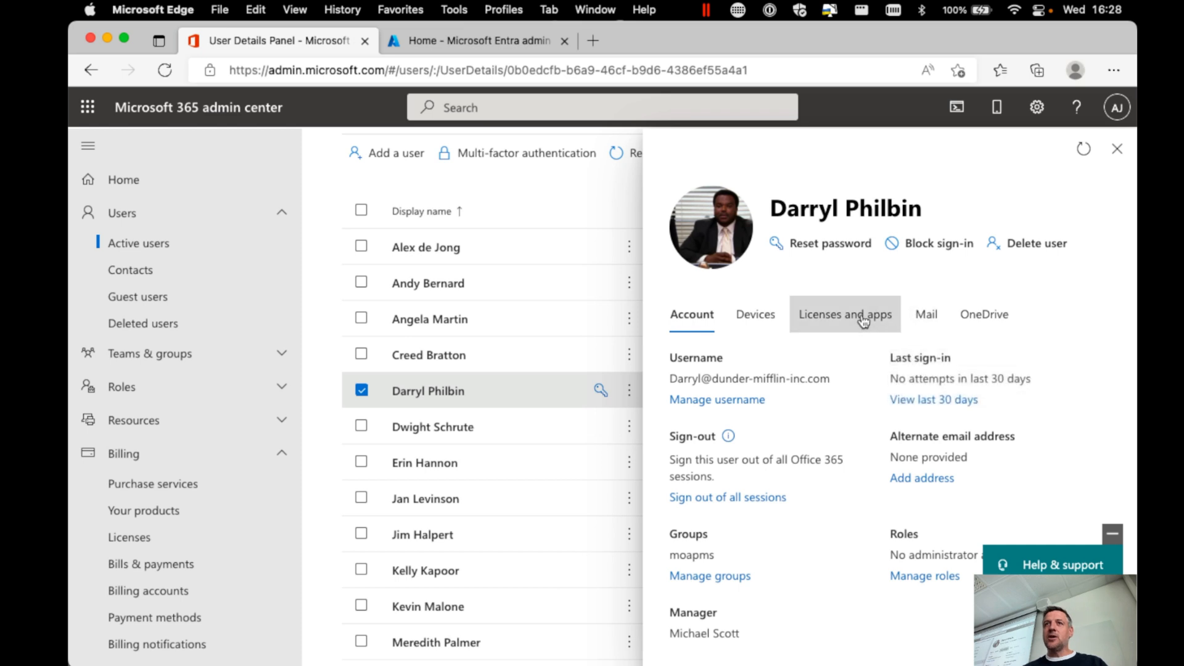
left_click(844, 314)
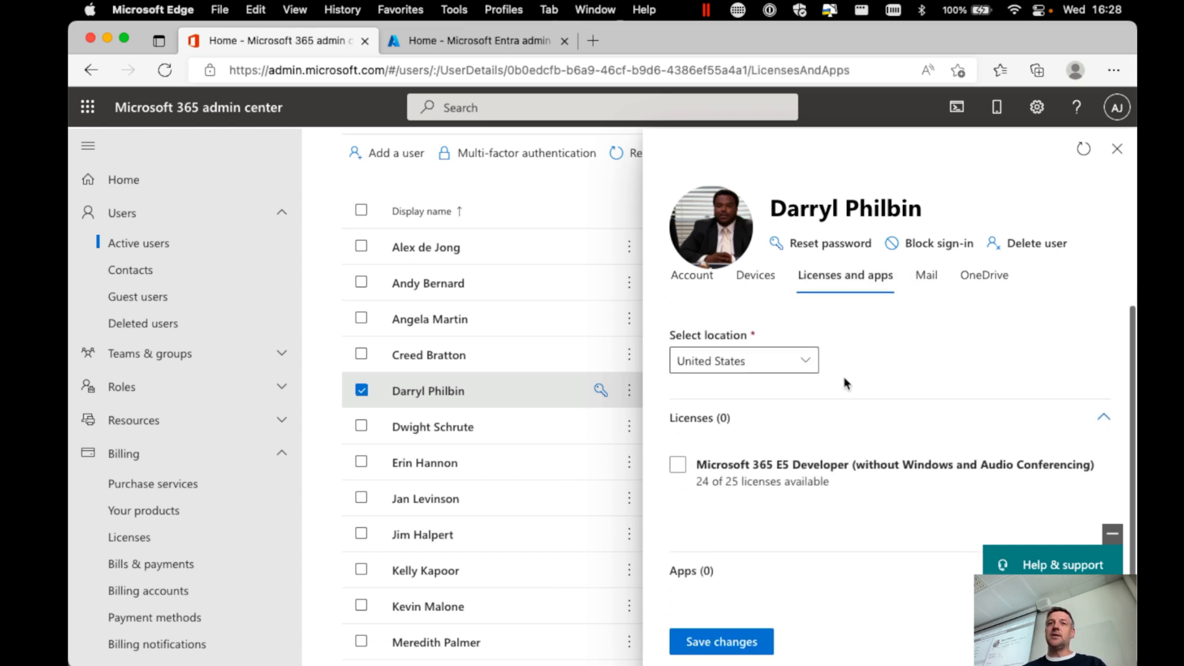
mouse_move(1087, 199)
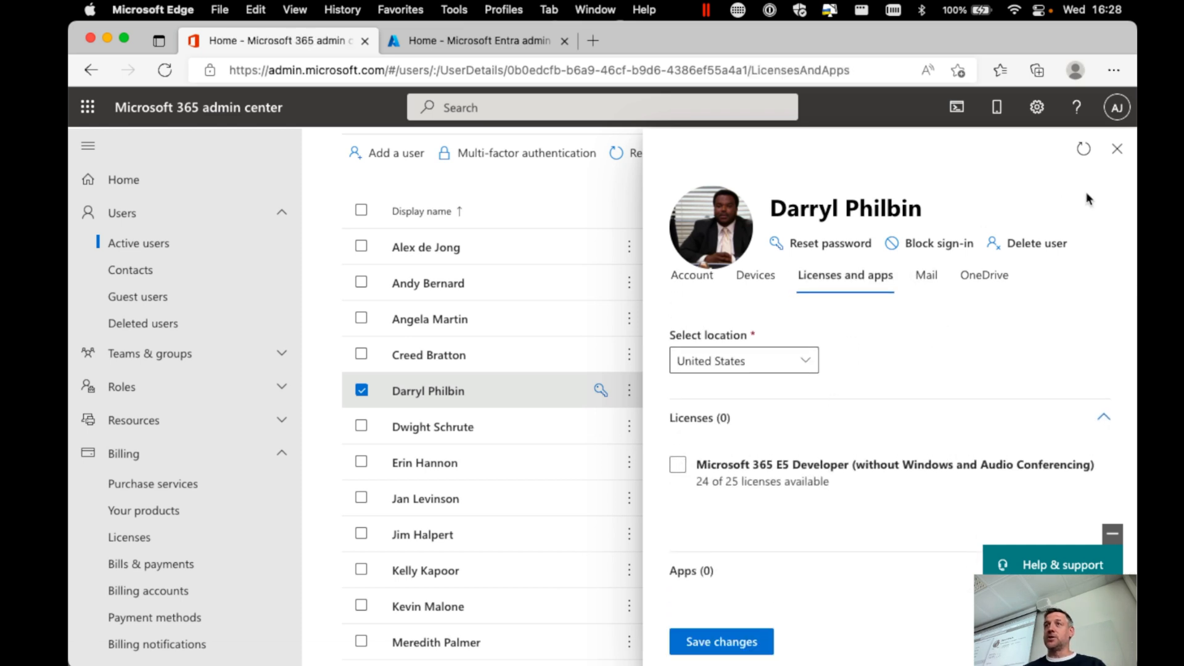
left_click(1116, 148)
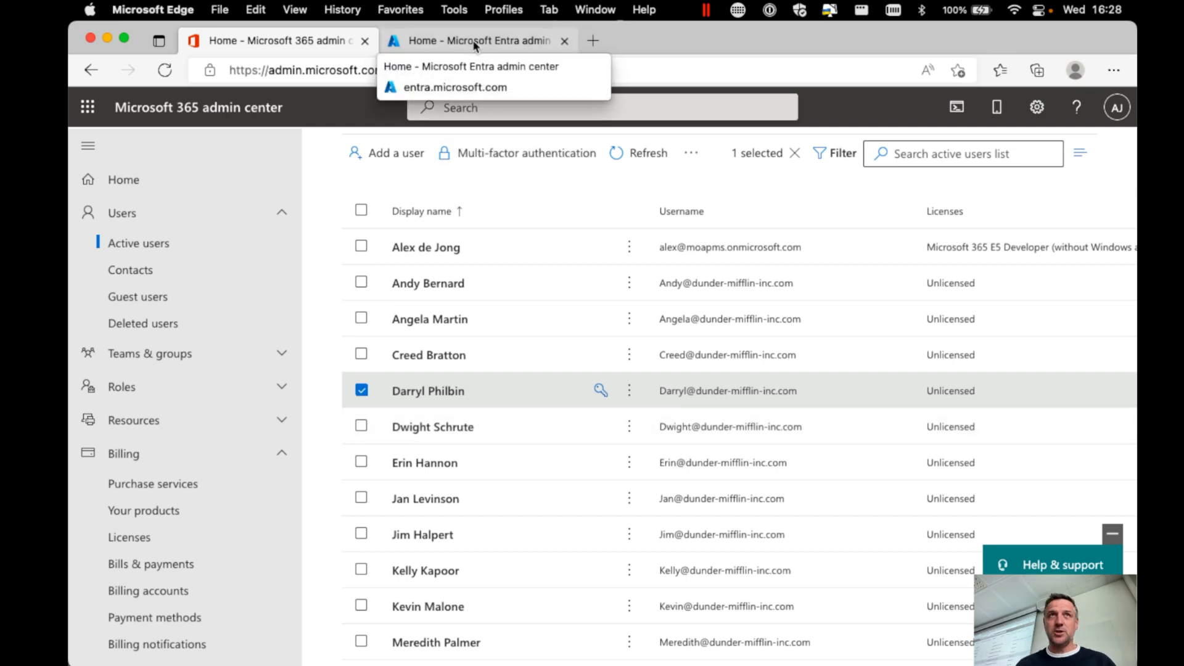
Step: In Entra admin center, list All groups, showing All Company and moapms
left_click(477, 40)
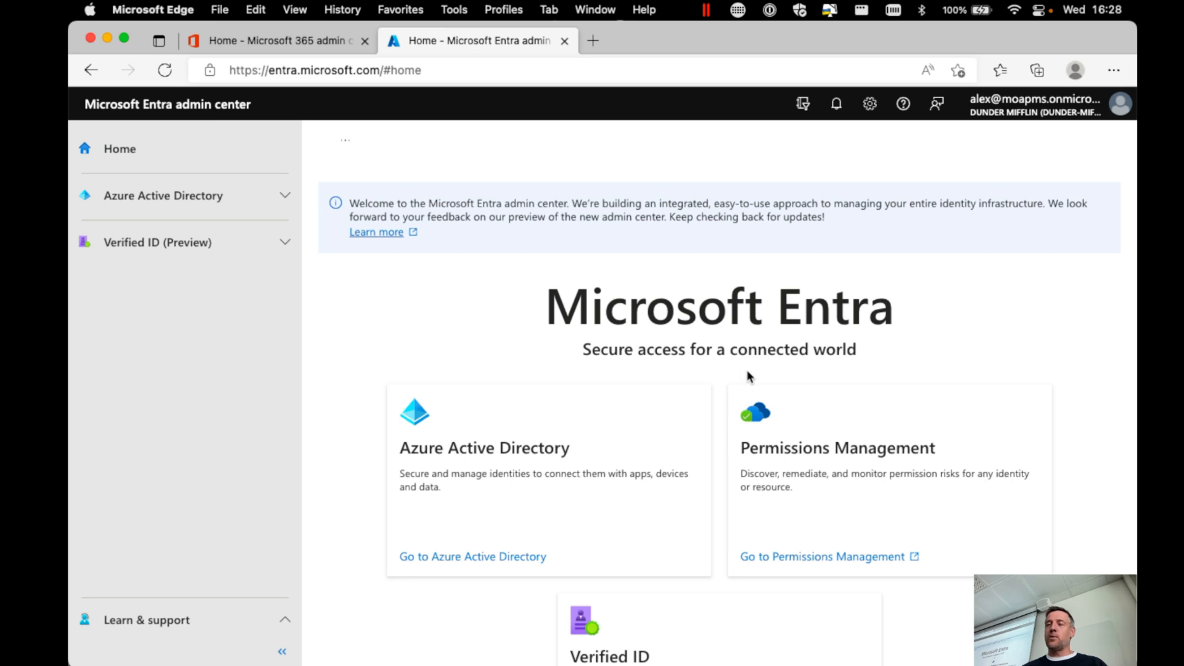
mouse_move(696, 364)
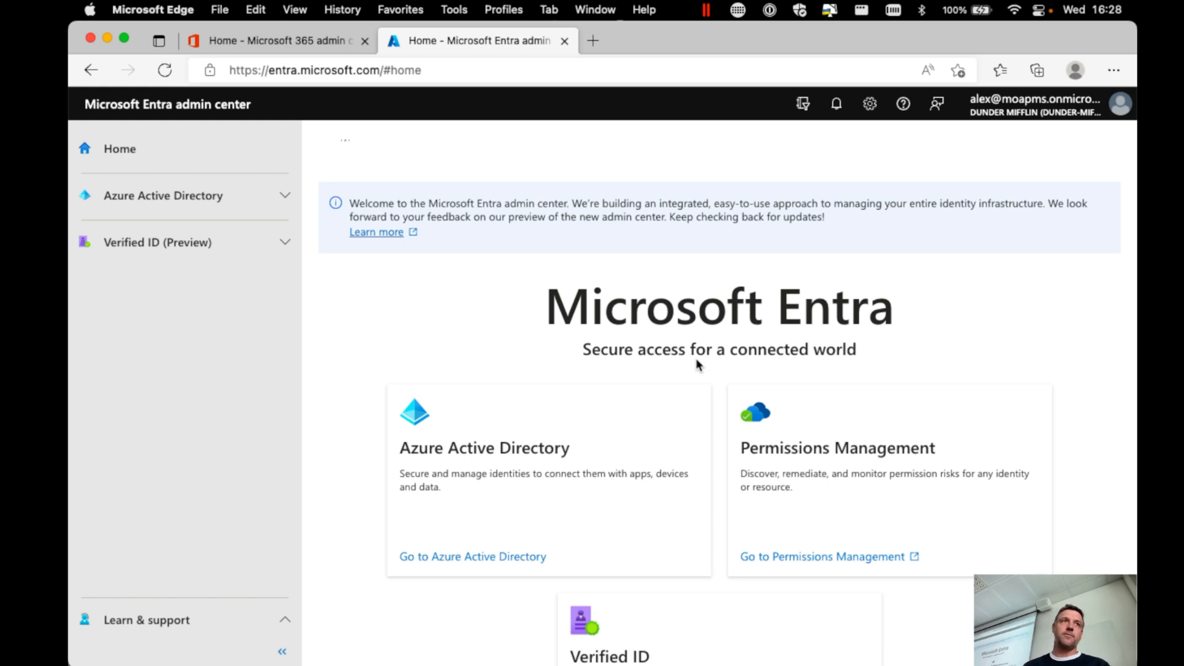
left_click(162, 196)
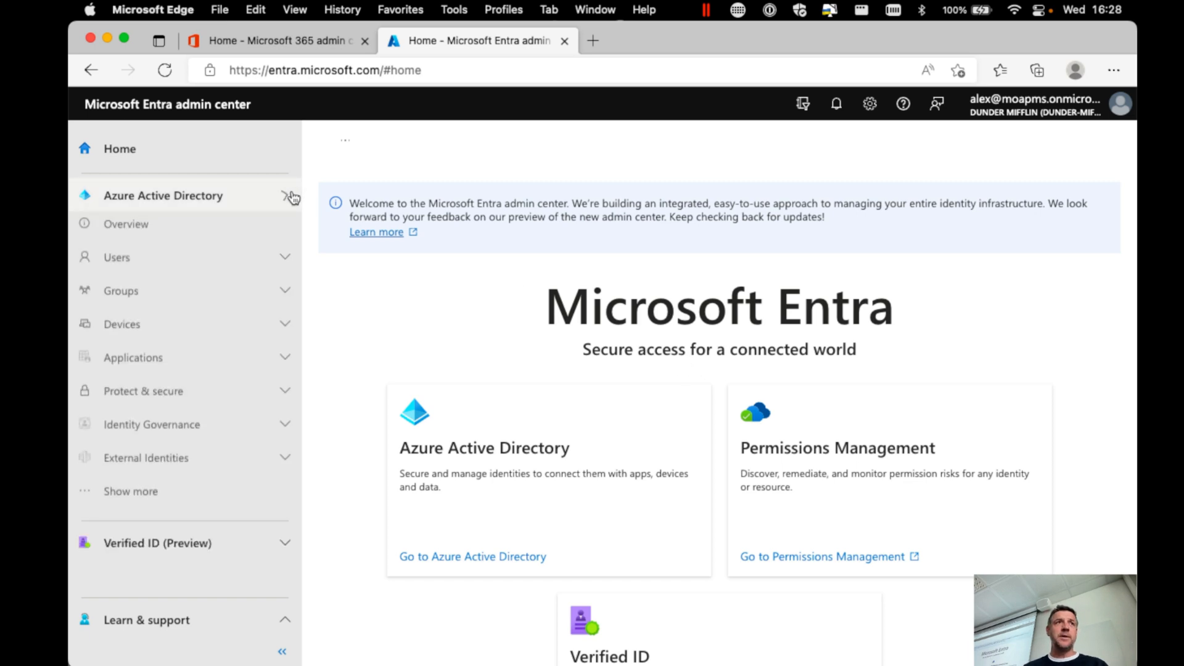
left_click(120, 295)
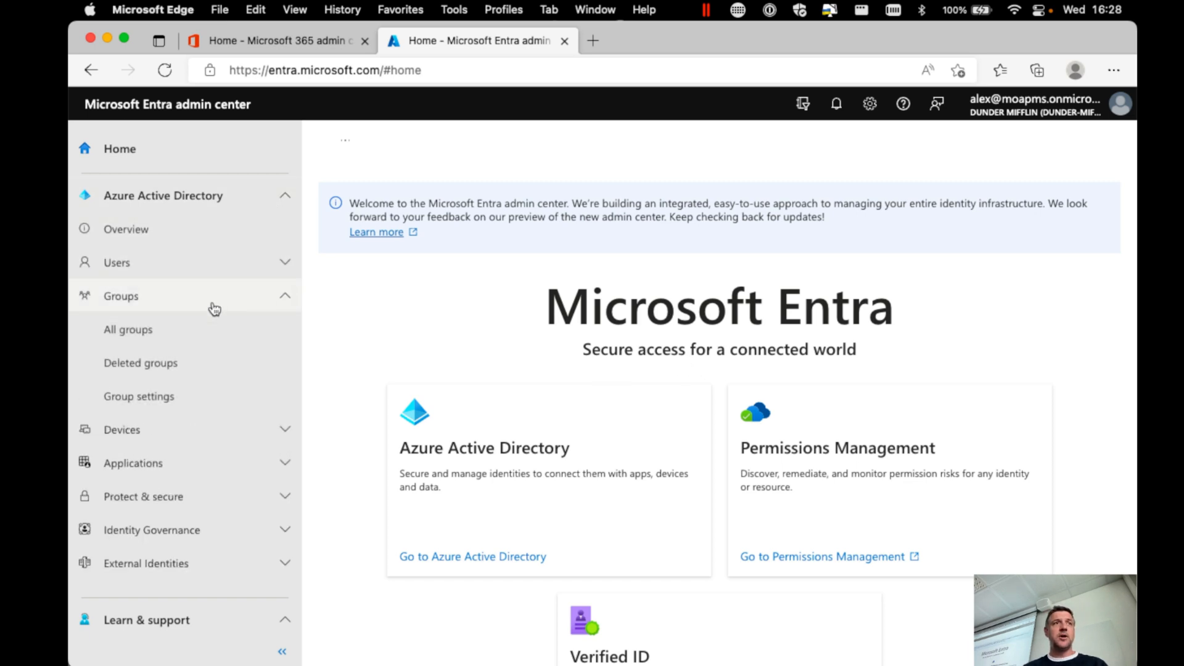
left_click(127, 330)
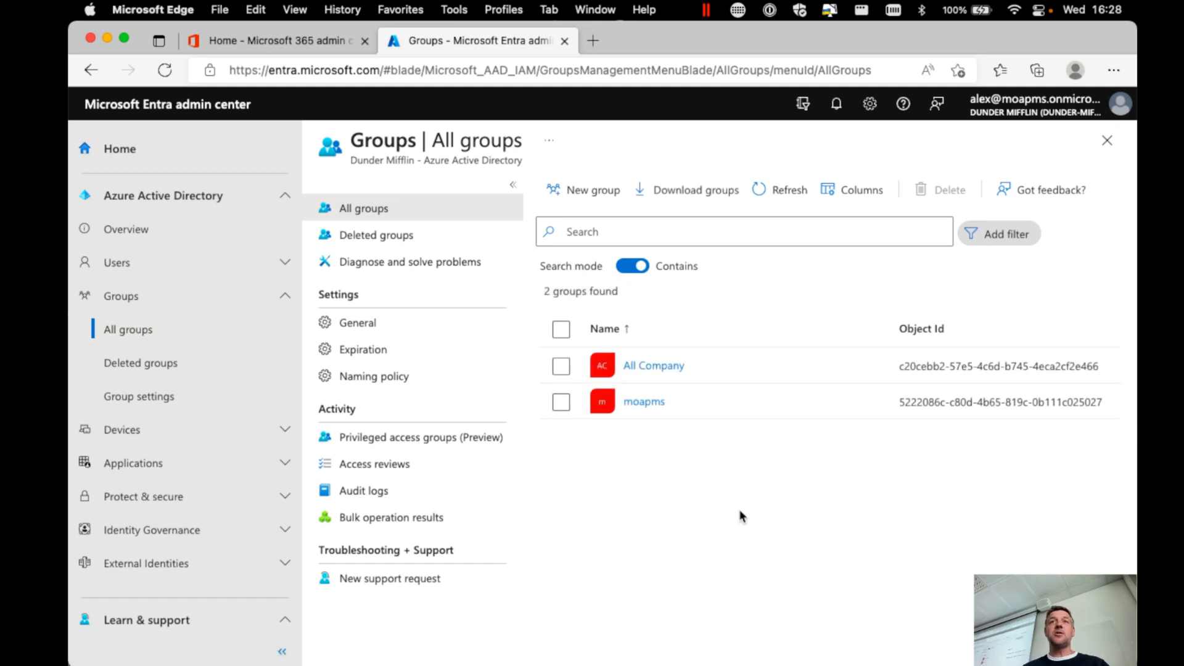
mouse_move(582, 189)
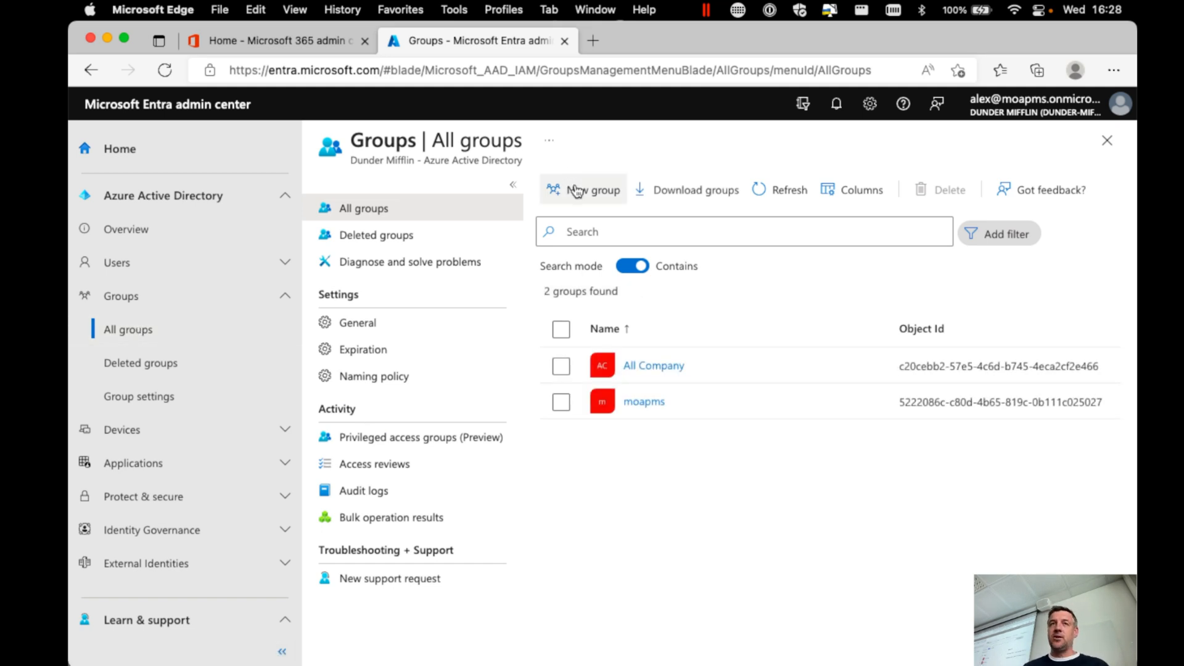
Step: Start a new group and begin the group name with 'SG'
left_click(590, 190)
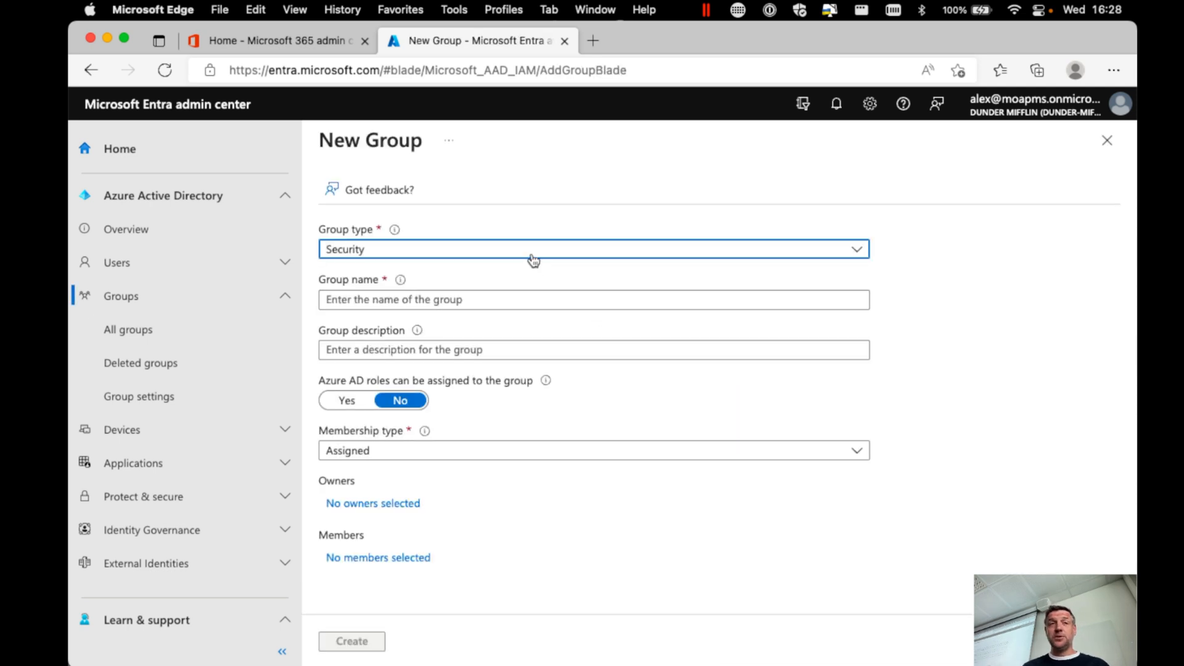
mouse_move(466, 295)
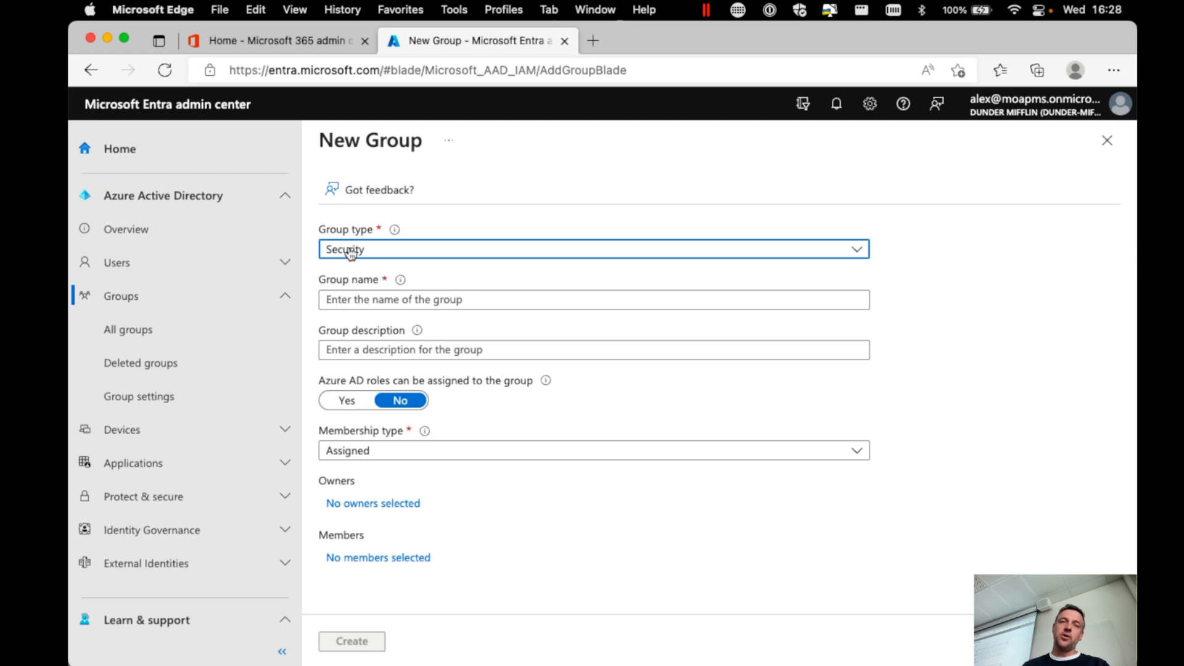
left_click(594, 299)
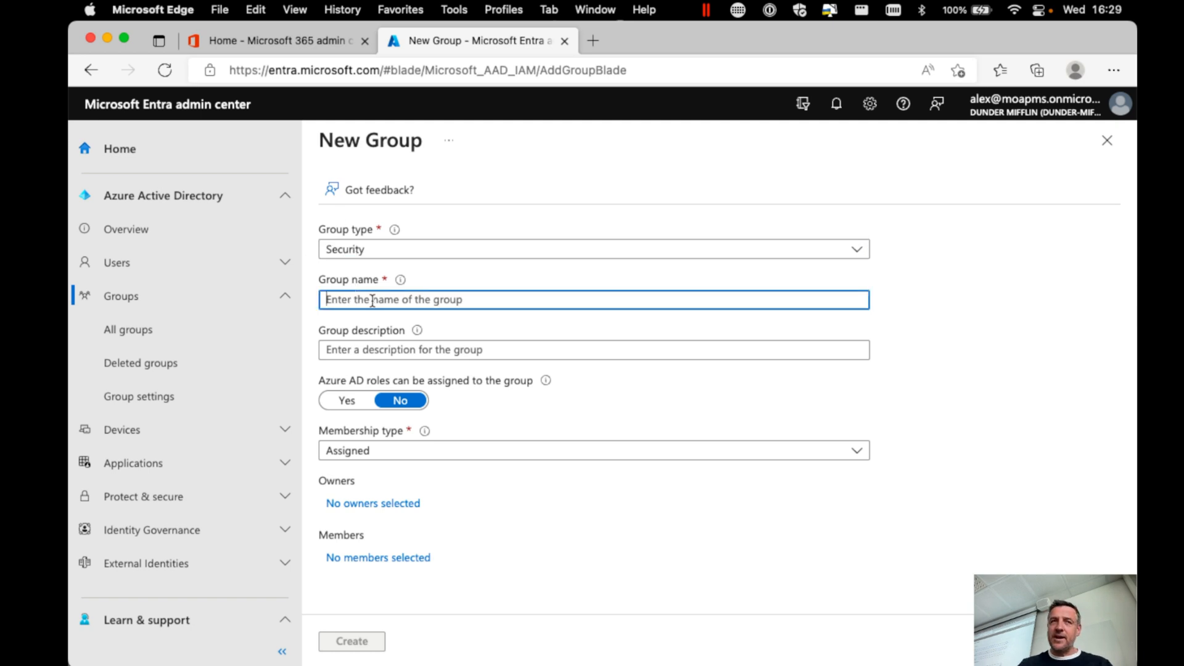
type("SG")
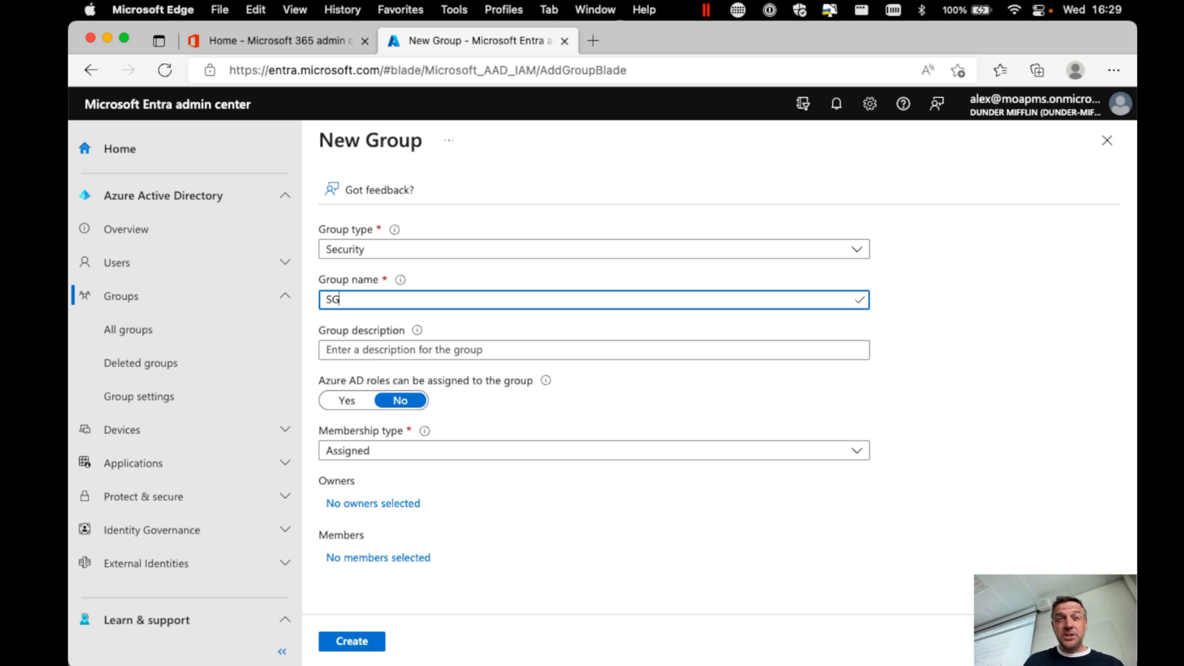
Step: Switch the group type to Microsoft 365, then back to Security
left_click(593, 249)
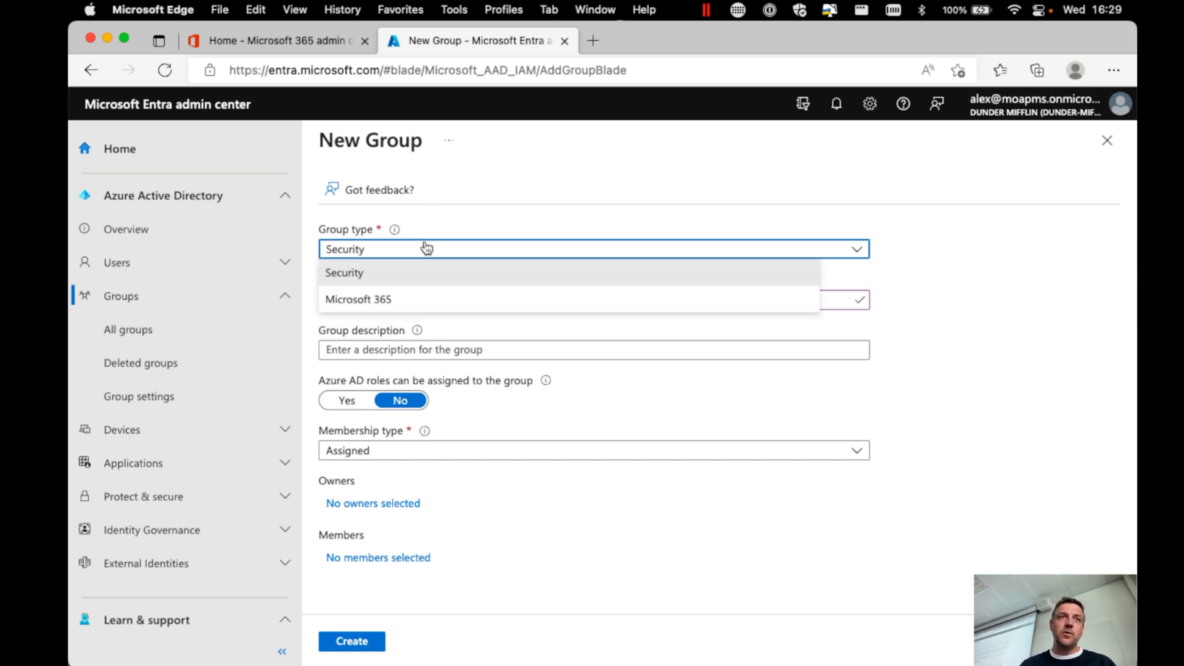
left_click(358, 299)
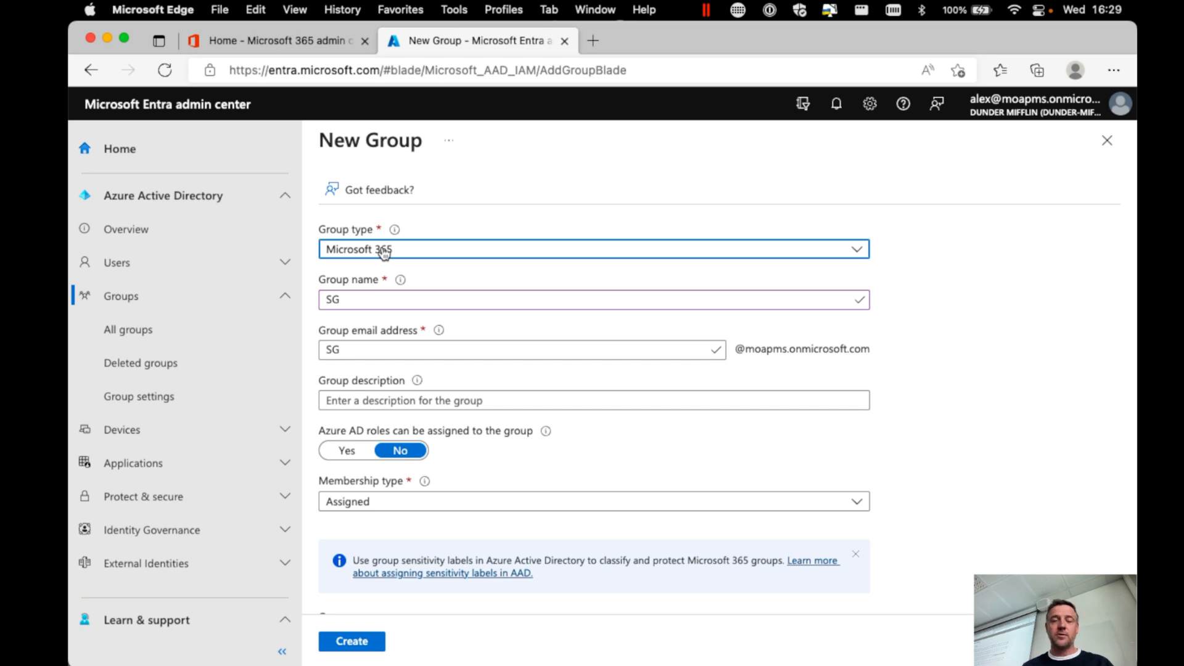
left_click(594, 249)
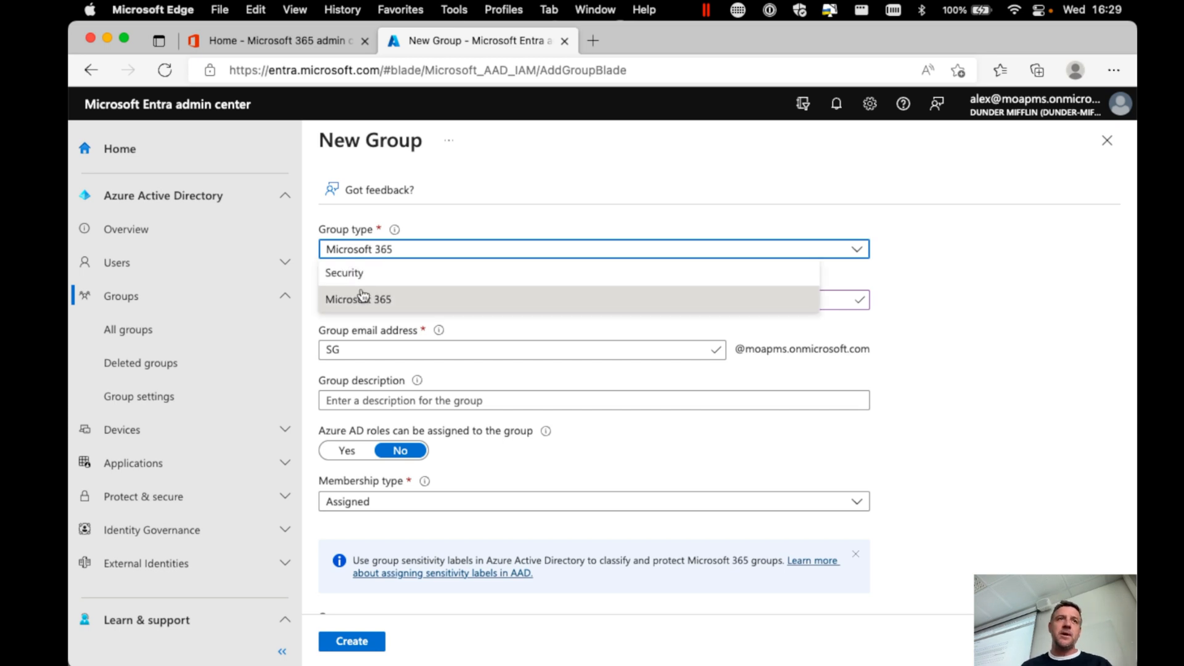
left_click(344, 272)
type("-")
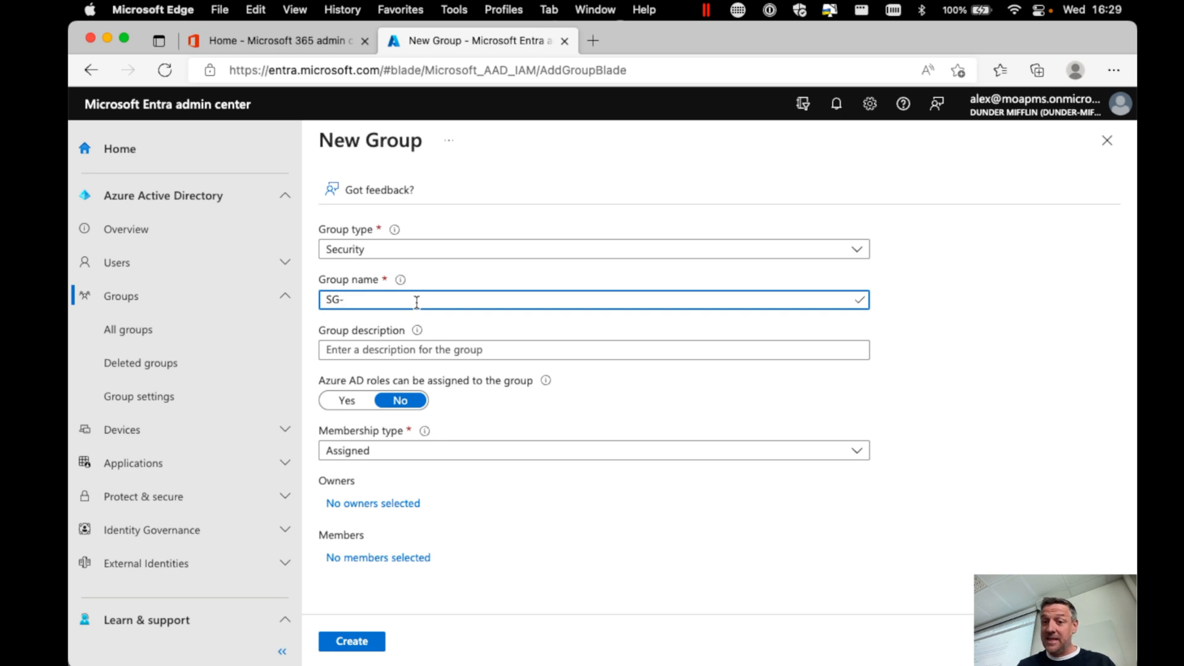
Step: Finish the name SG-AllUsers, describe it as containing all users, and choose Dynamic User membership
type("All")
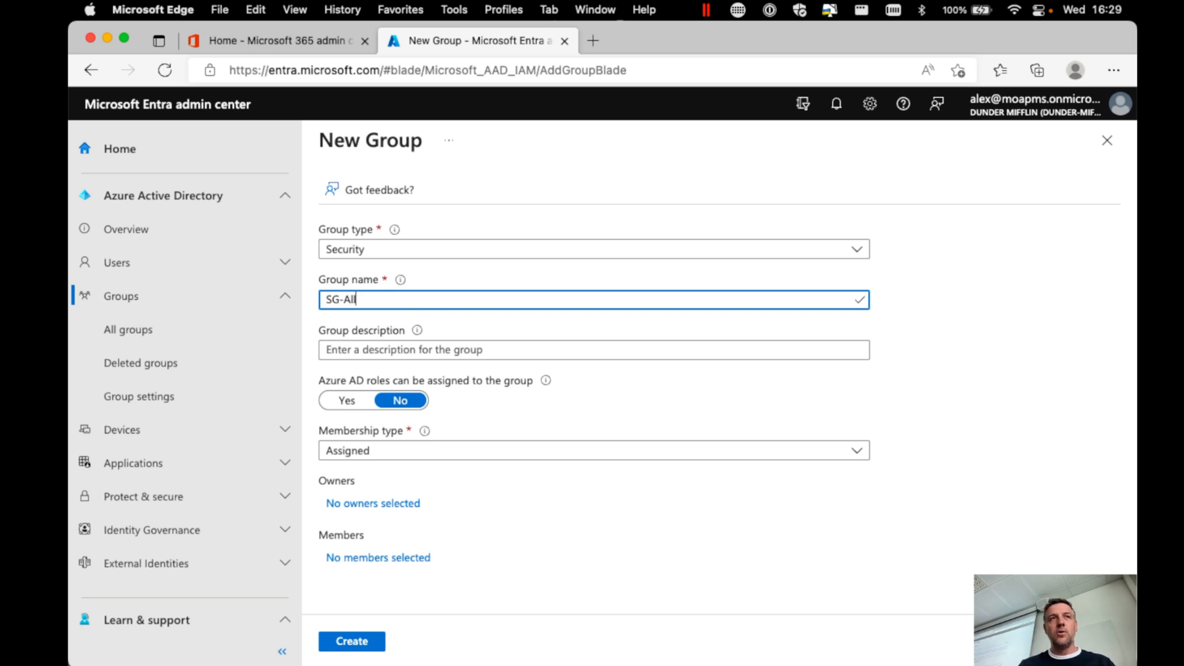
type("Users")
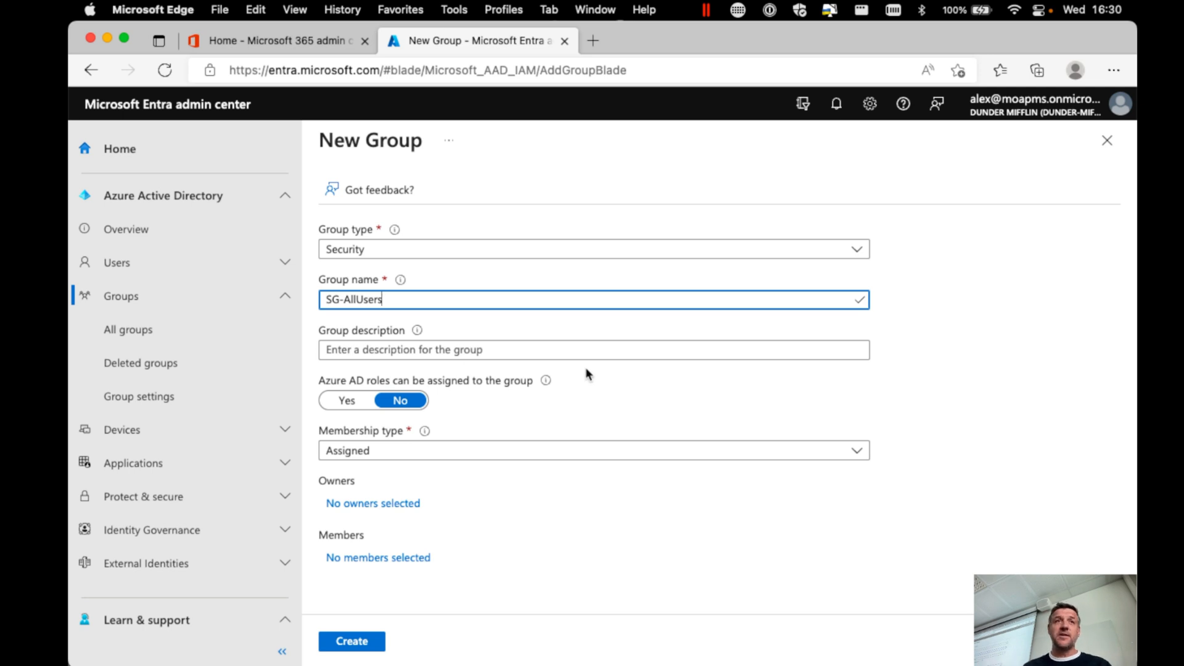
left_click(593, 349)
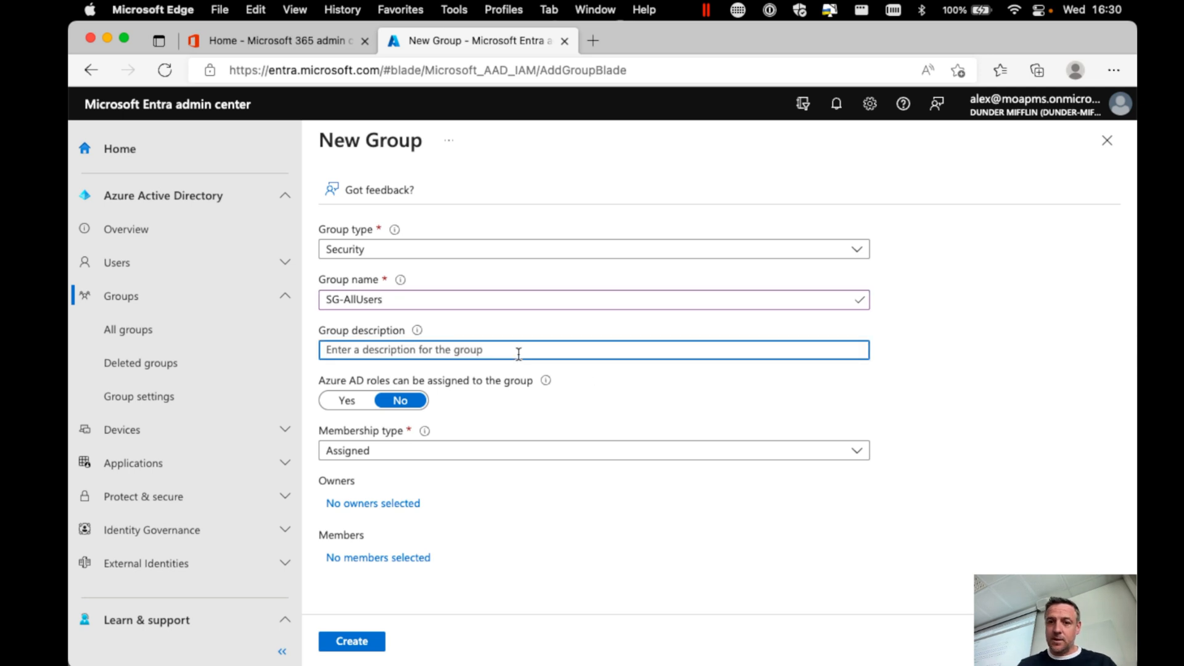
type("Security Group that co")
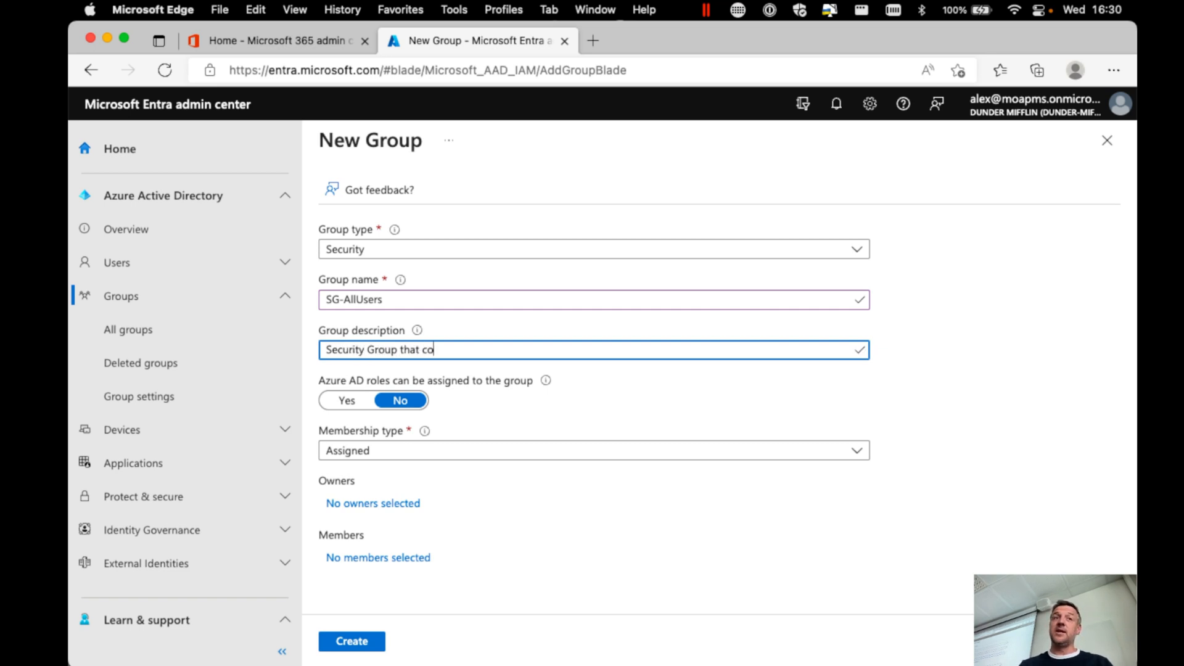
type("ntains all")
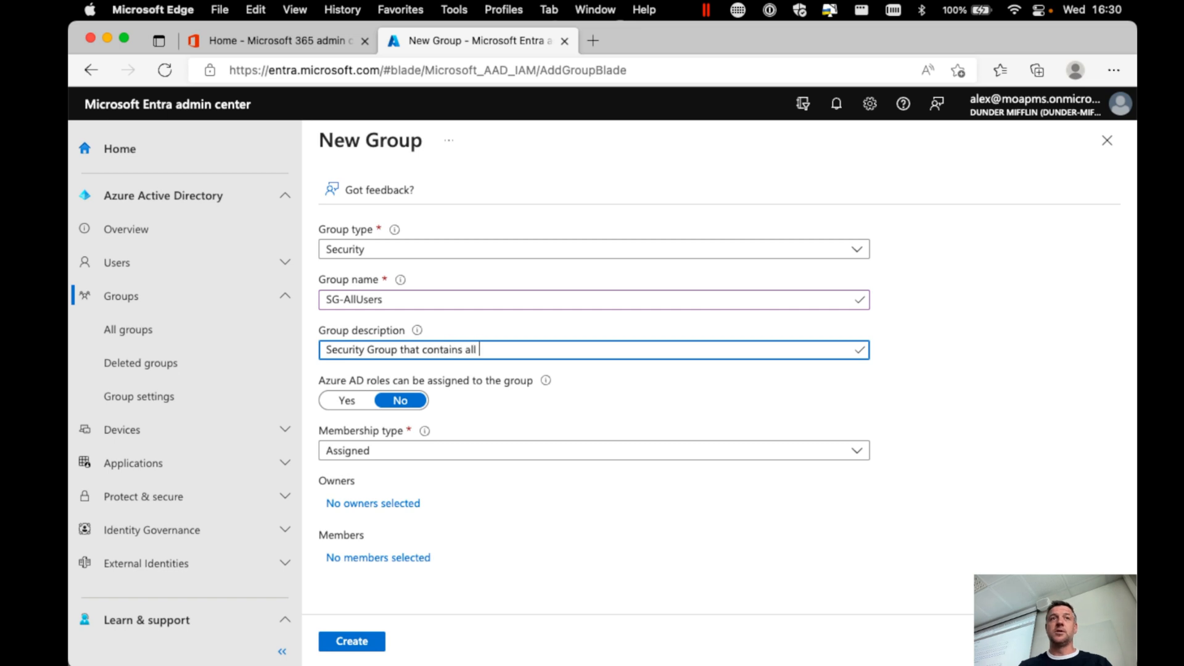
type("users")
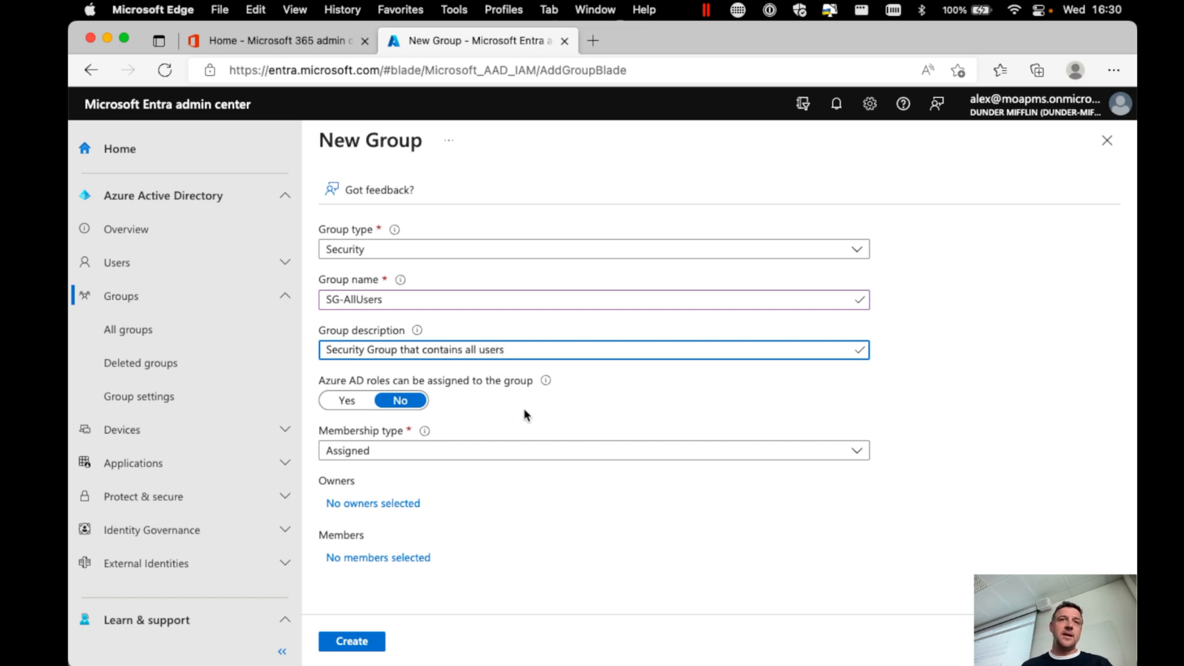
left_click(592, 450)
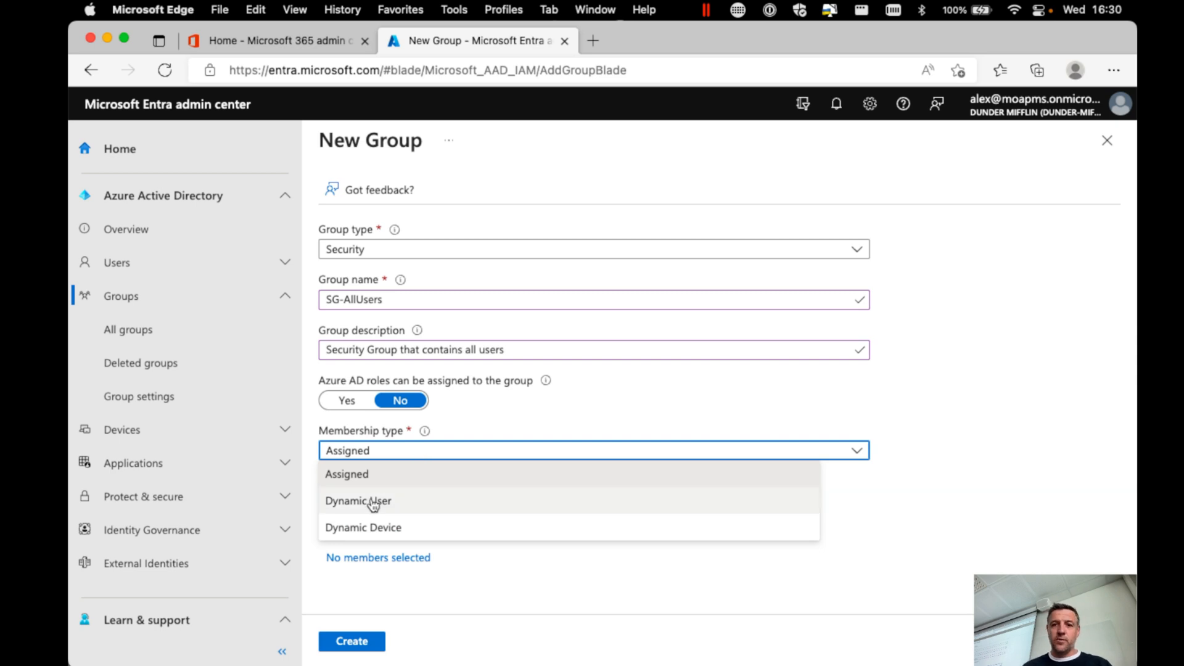
left_click(357, 501)
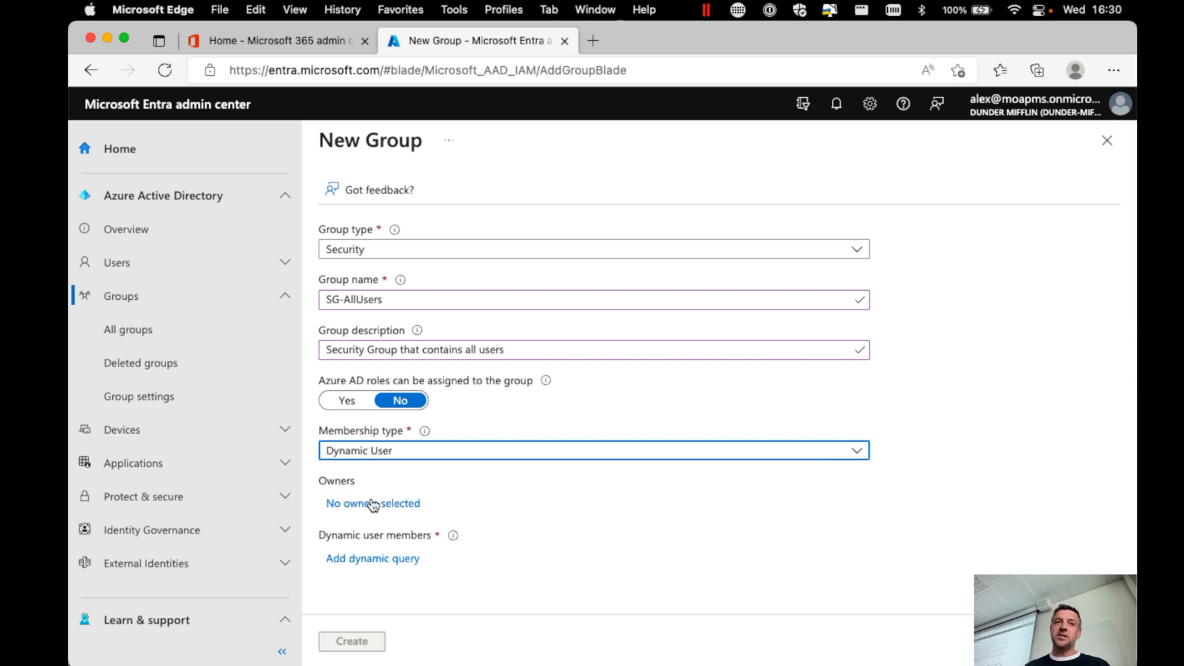
Step: Build the dynamic membership rule accountEnabled Equals True
left_click(372, 558)
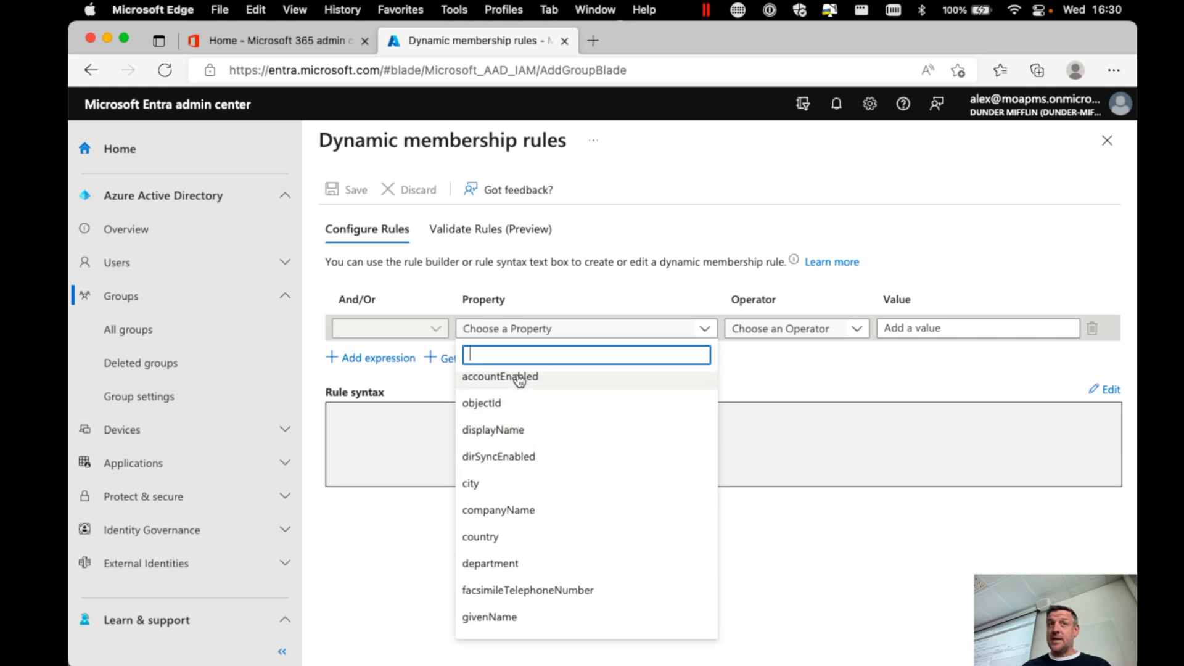
left_click(501, 376)
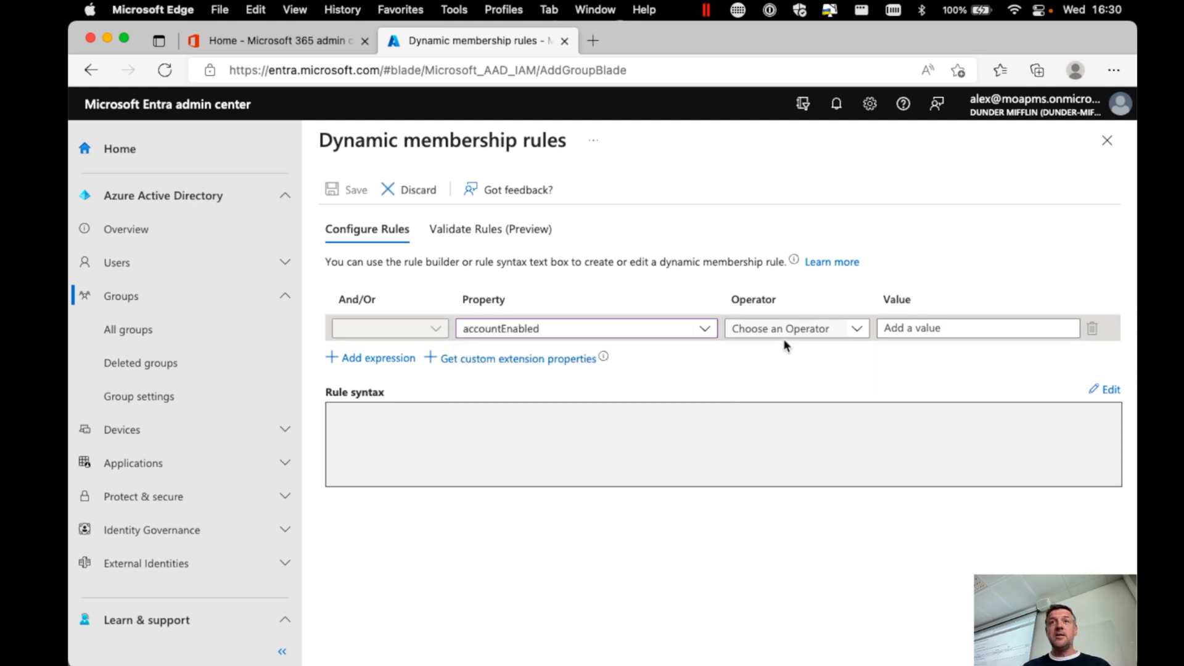
left_click(792, 328)
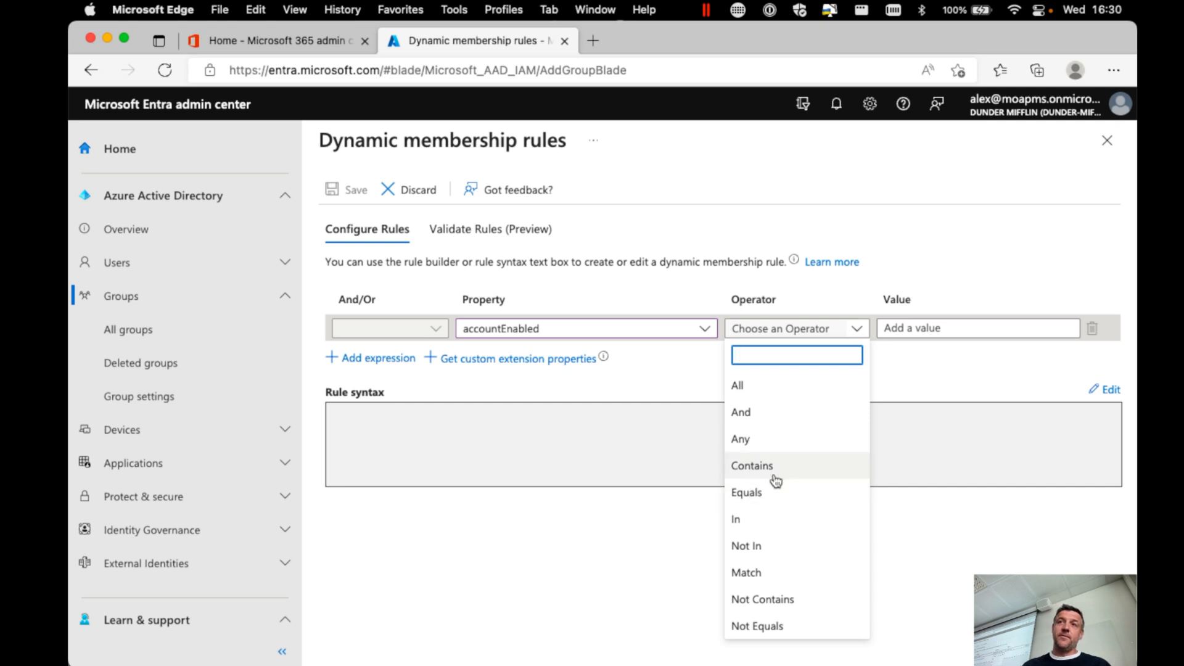
left_click(746, 491)
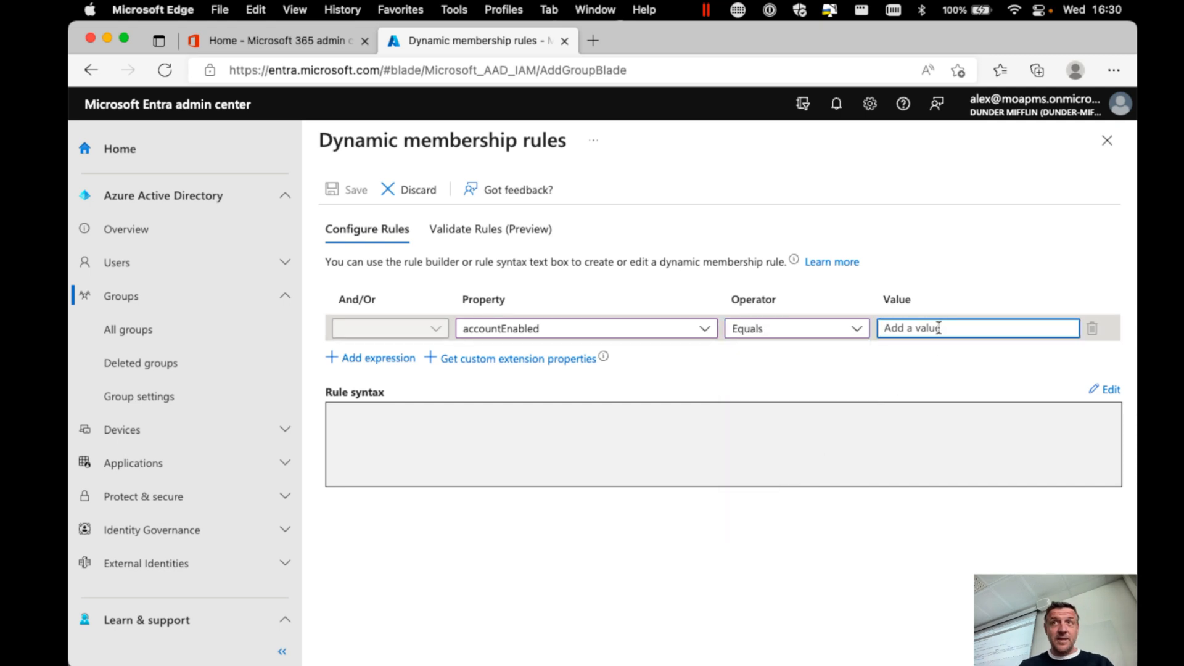
type("Tu")
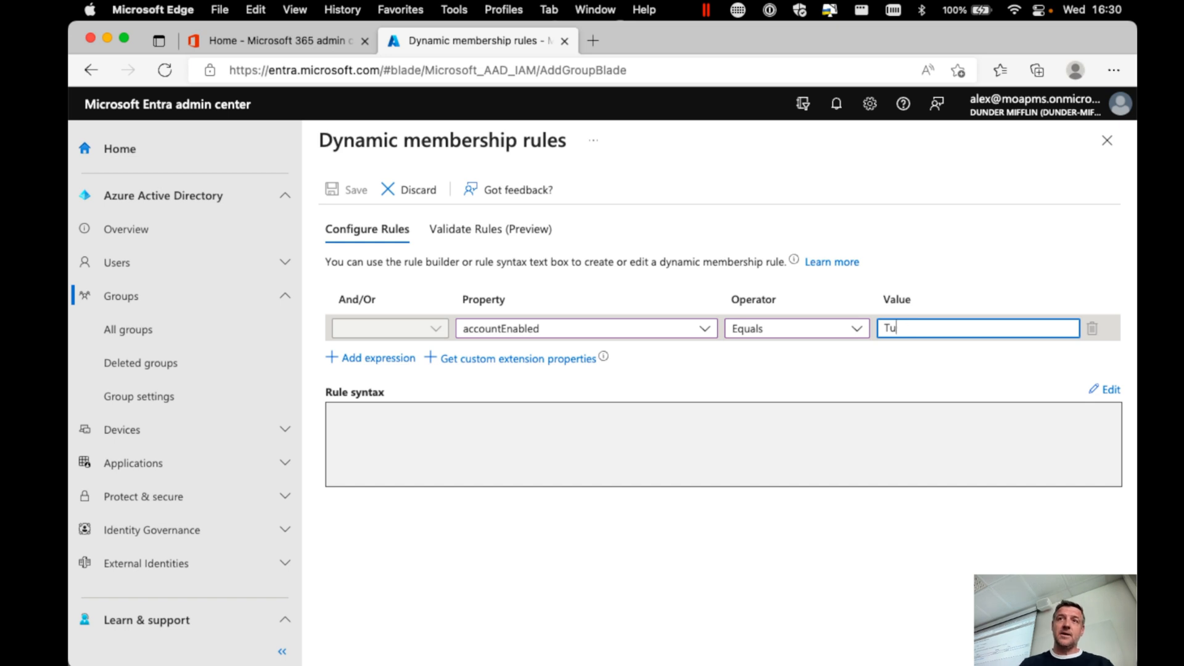
type("rue")
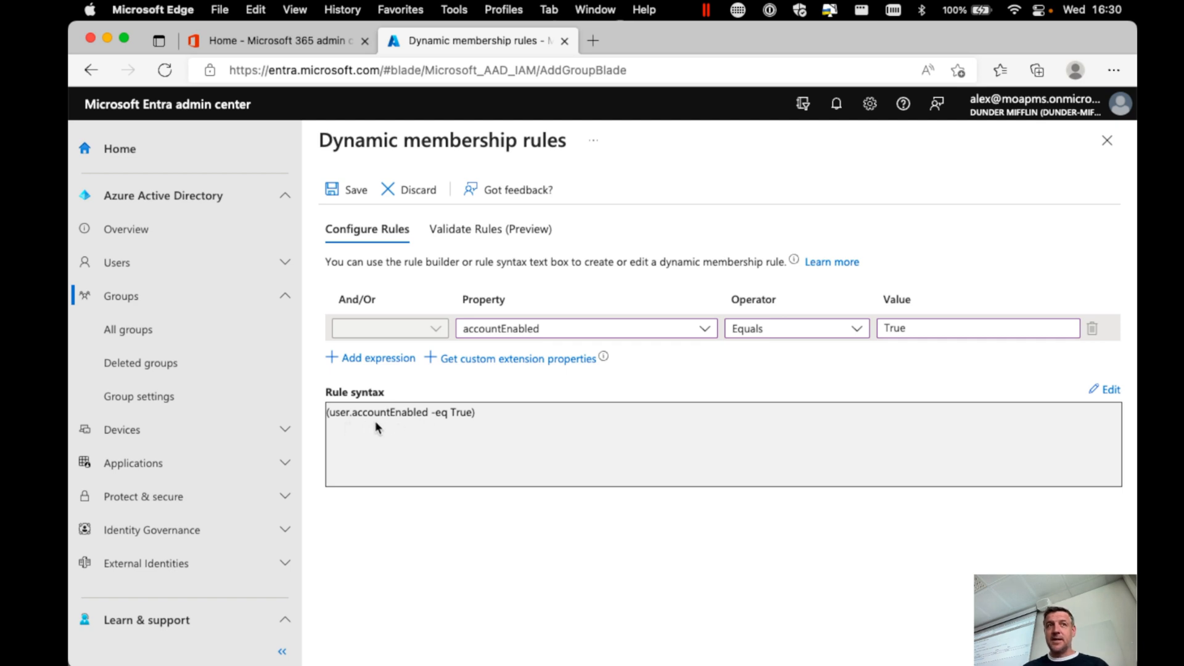
mouse_move(504, 429)
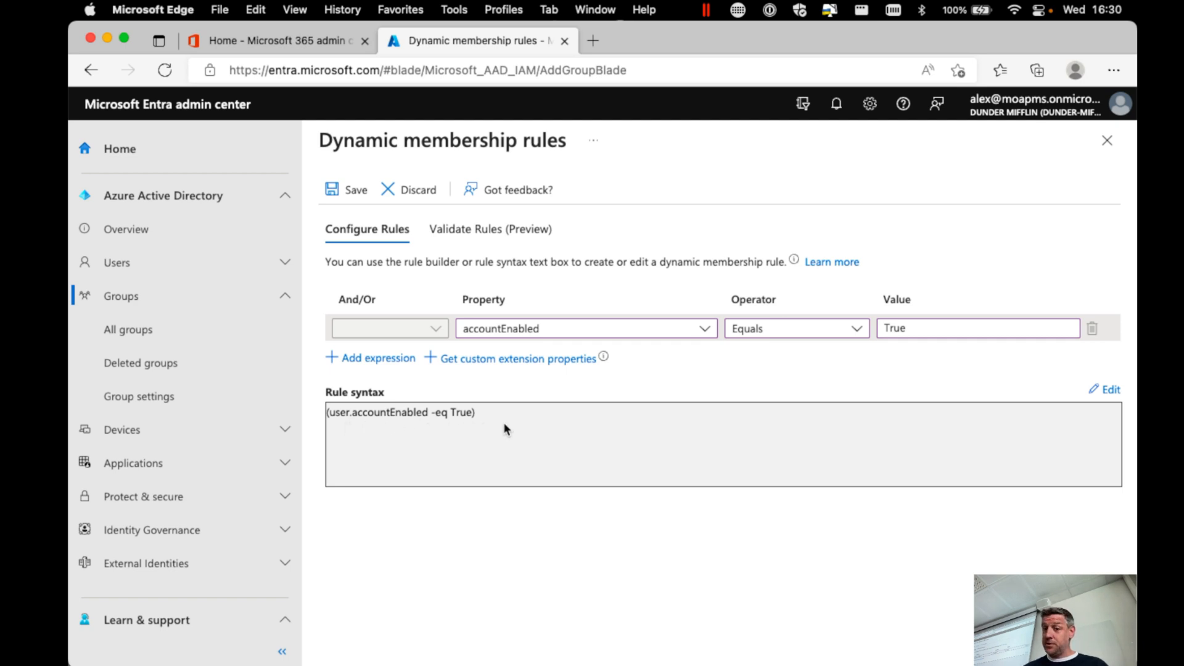
Step: Validate the rule against sample users Andy Bernard, Angela Martin and Creed Bratton
left_click(491, 229)
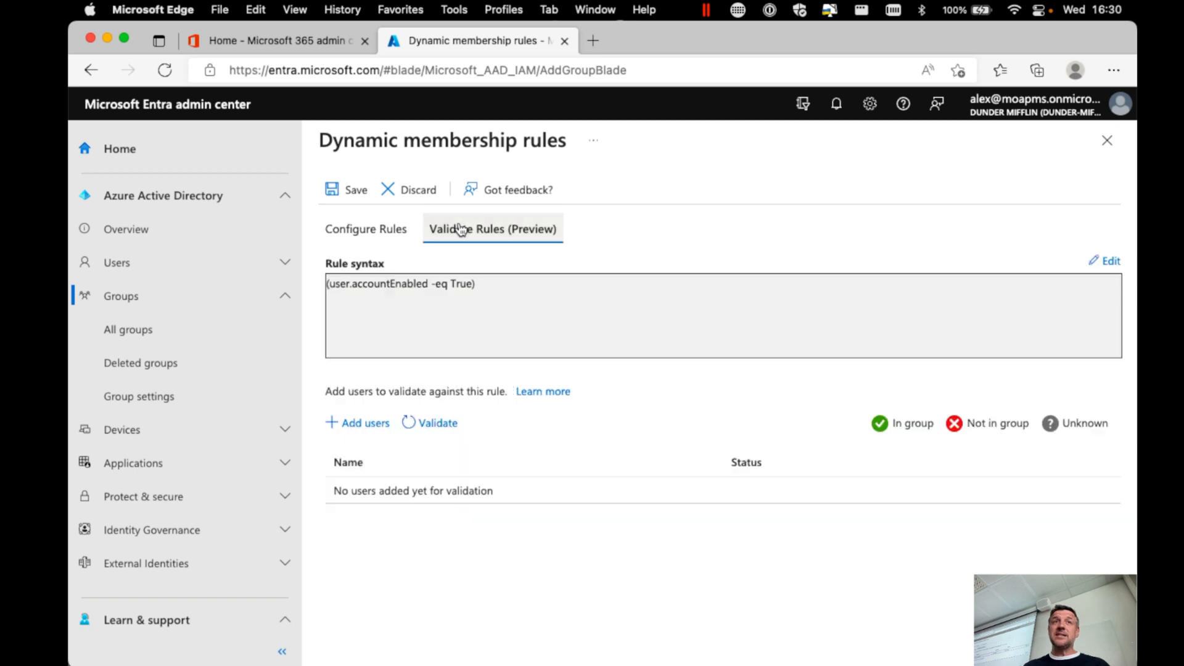
left_click(492, 229)
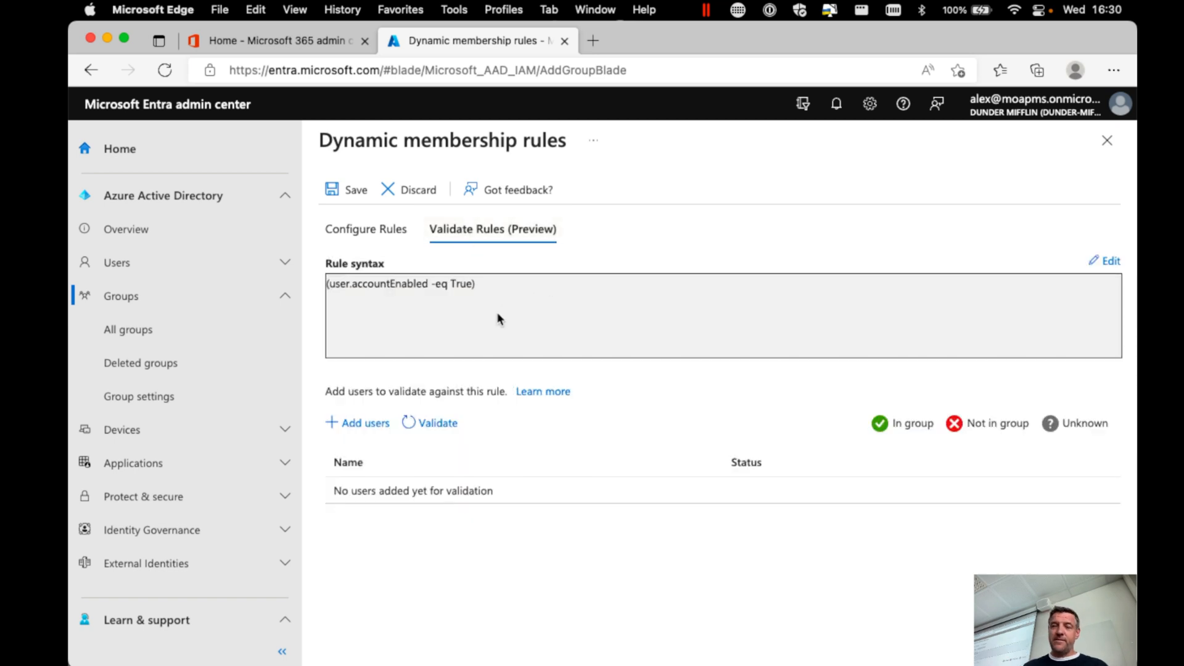
left_click(363, 422)
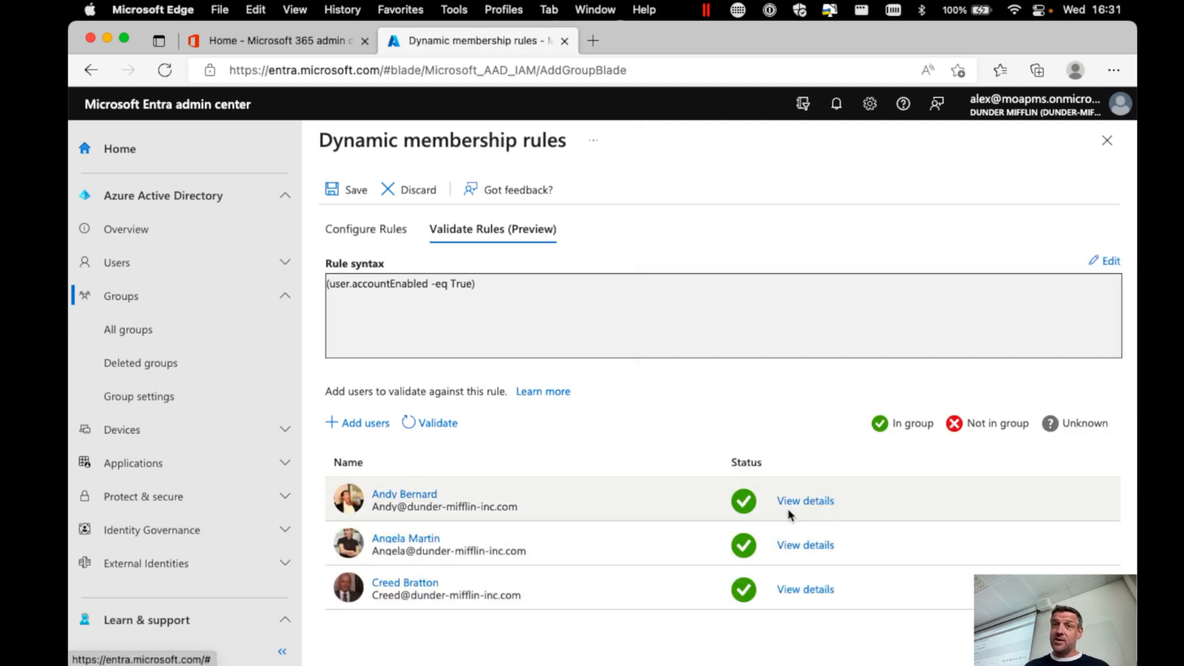
mouse_move(476, 300)
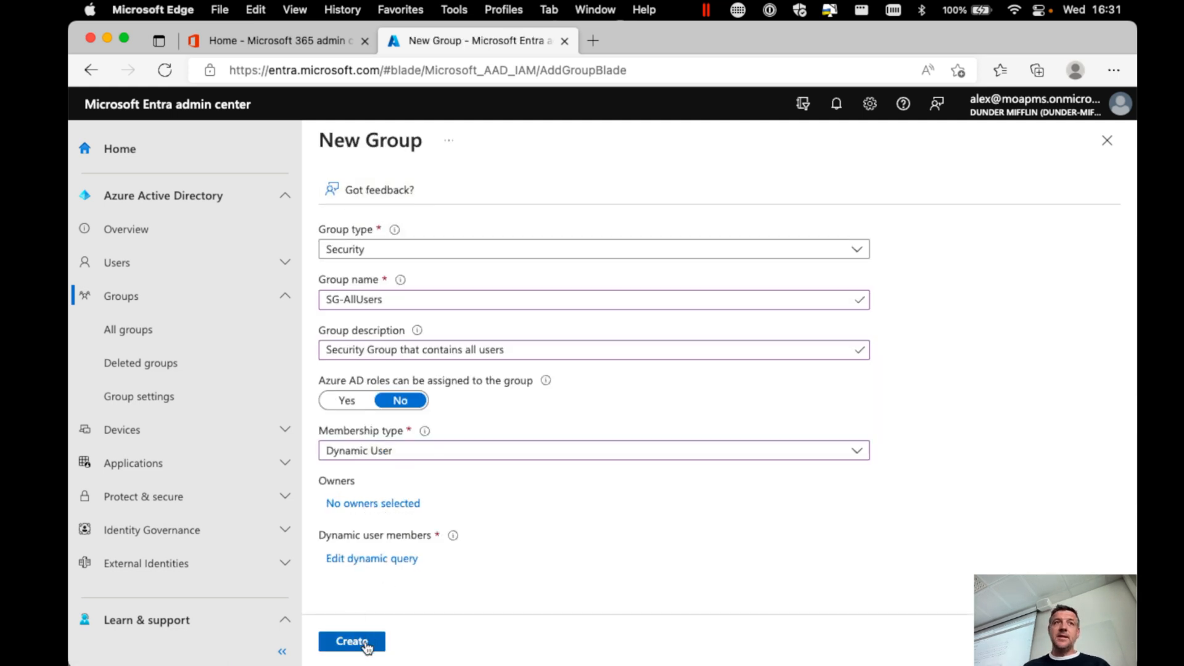
Step: Create SG-AllUsers, refresh All groups until it appears, and open it
left_click(351, 642)
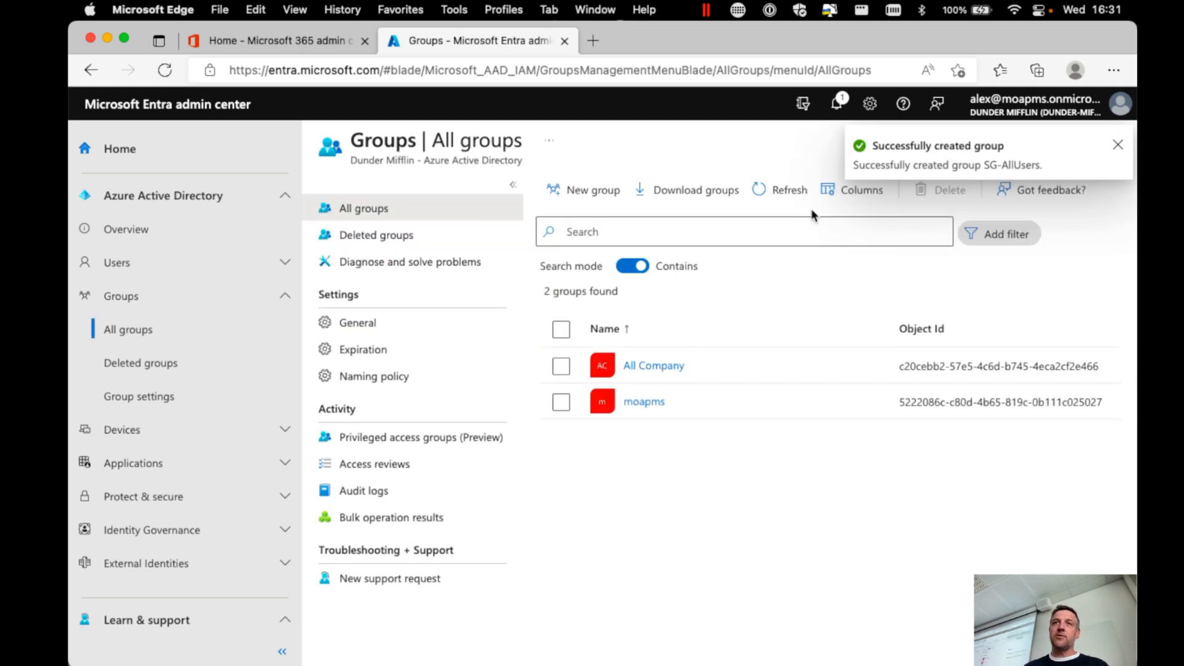
left_click(788, 189)
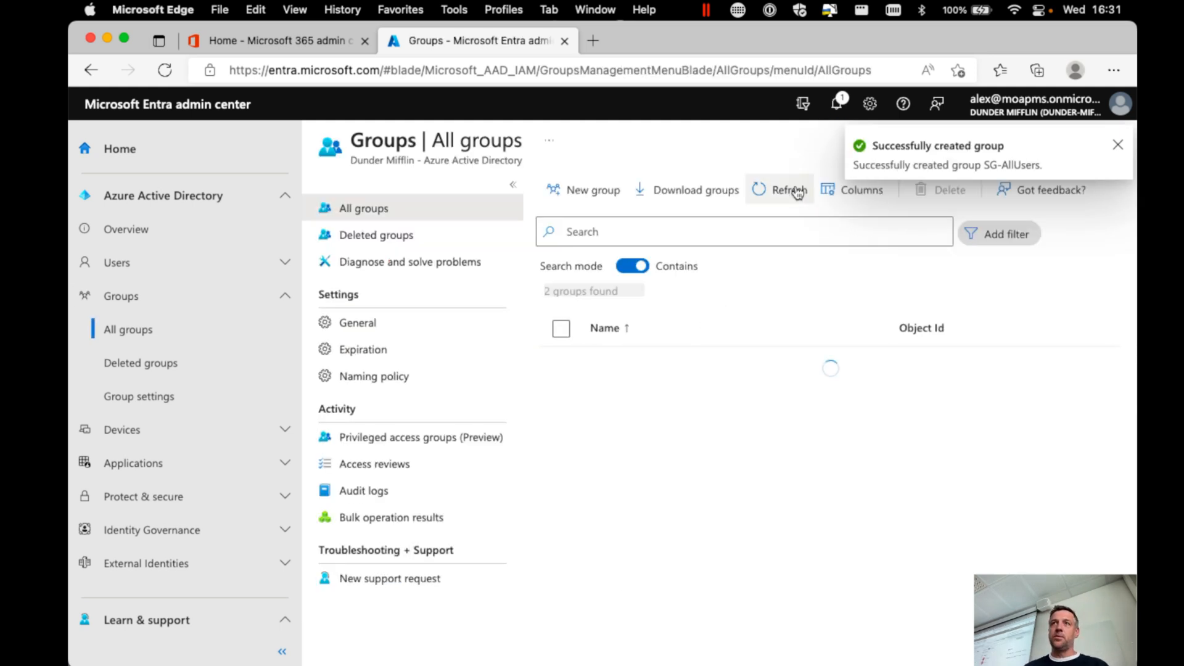
left_click(788, 189)
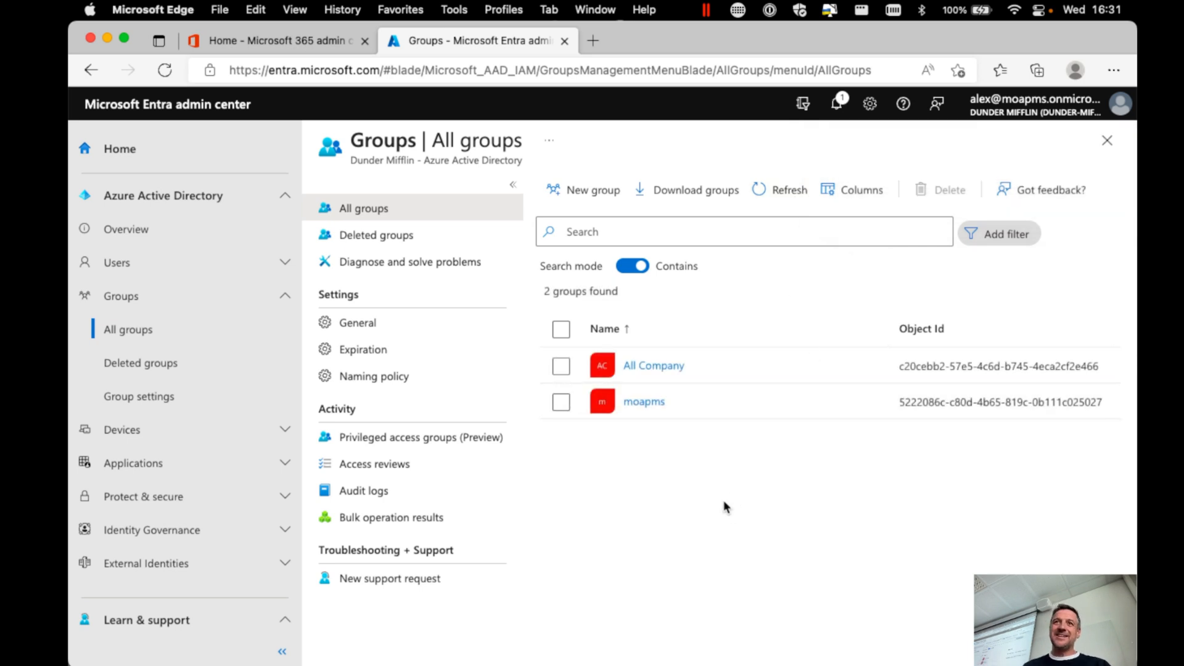
left_click(788, 189)
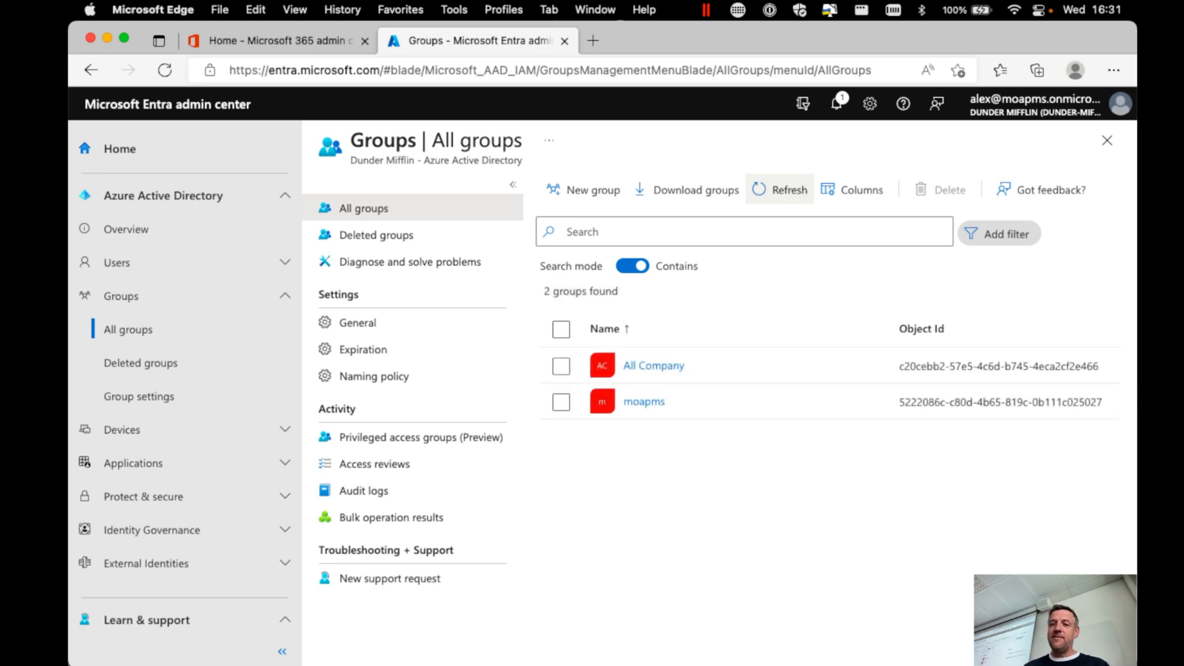
left_click(788, 190)
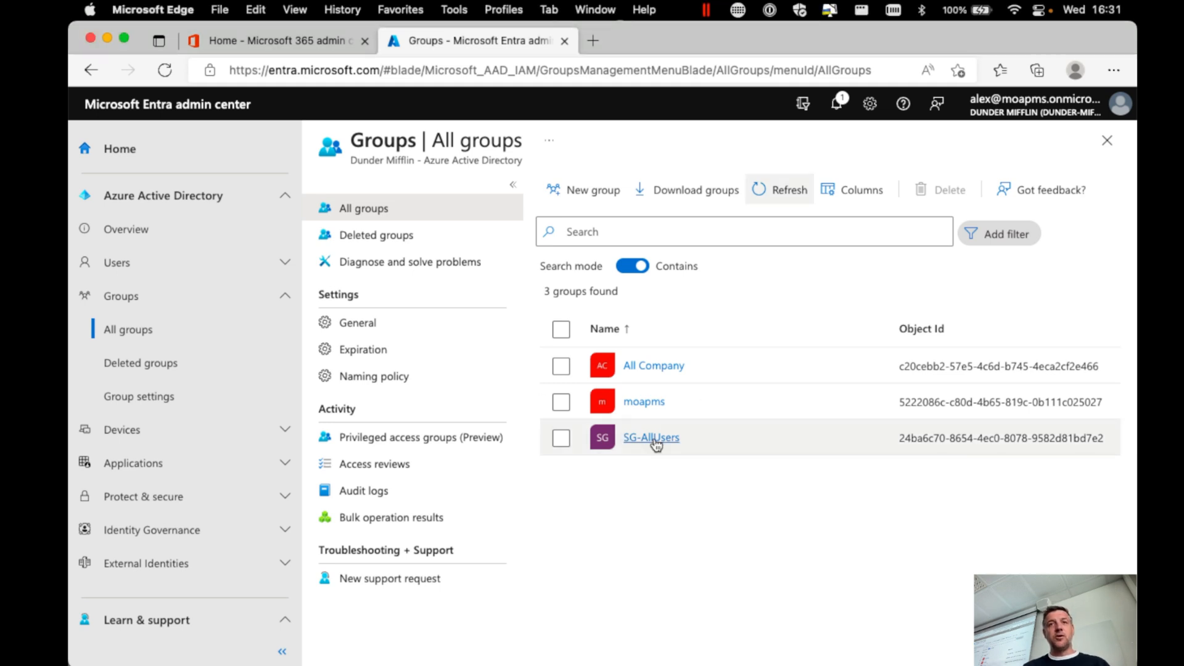
left_click(650, 438)
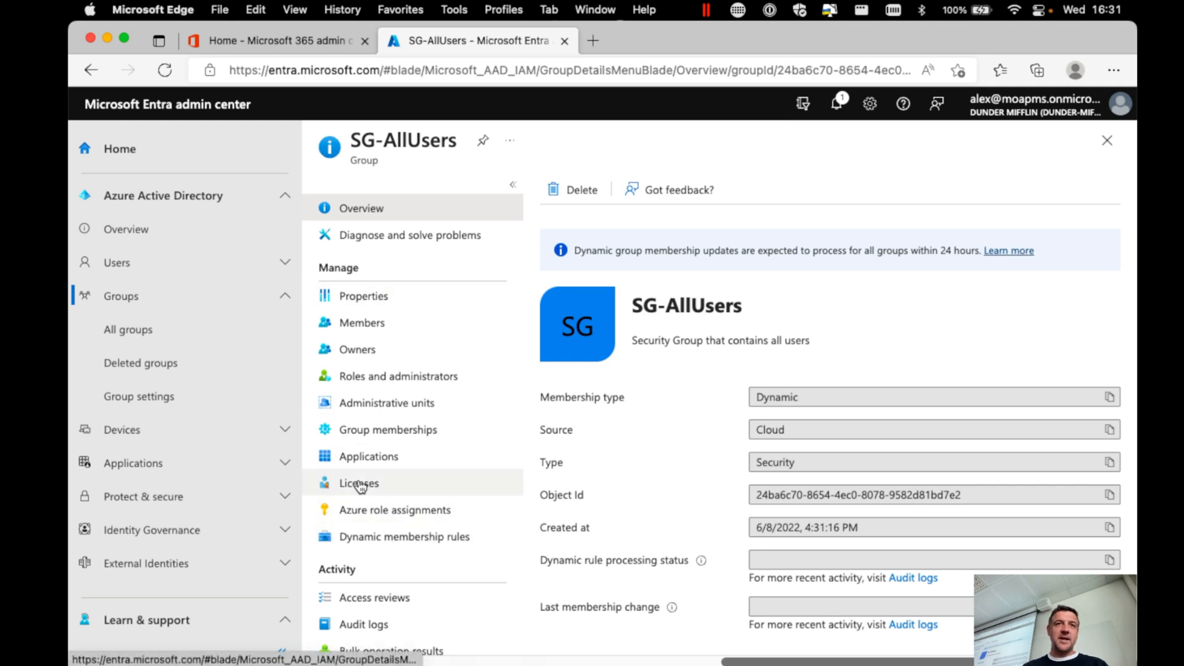
Step: Browse SG-AllUsers' Properties, Members and Owners, then open its empty Licenses page
left_click(363, 296)
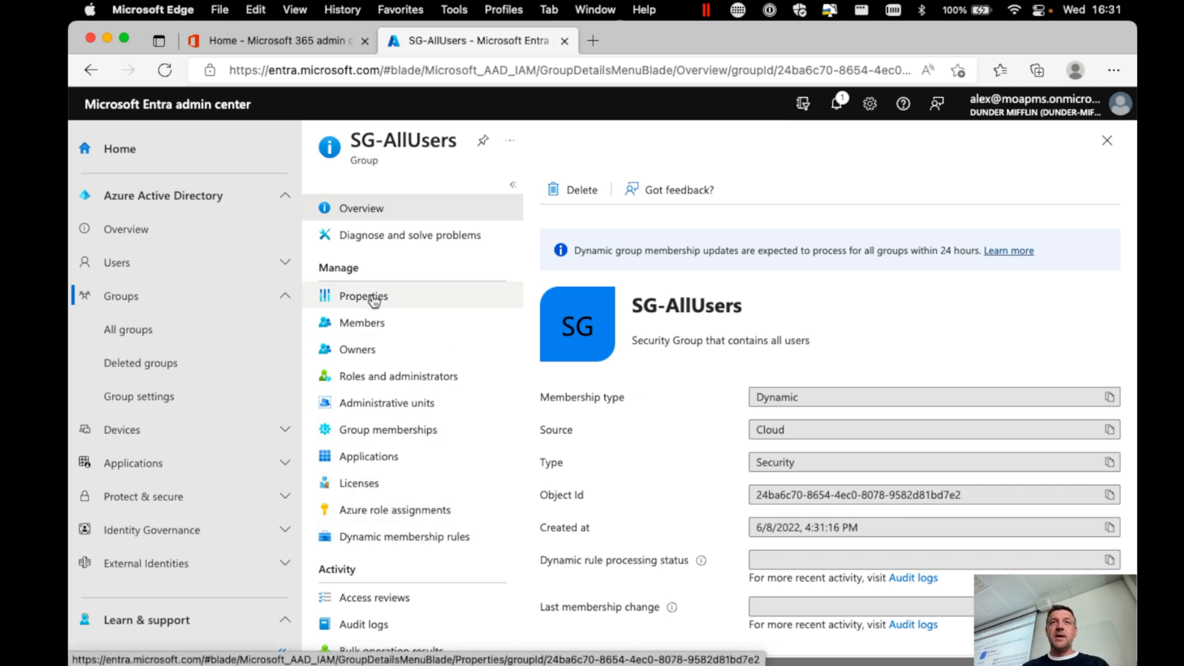
left_click(364, 295)
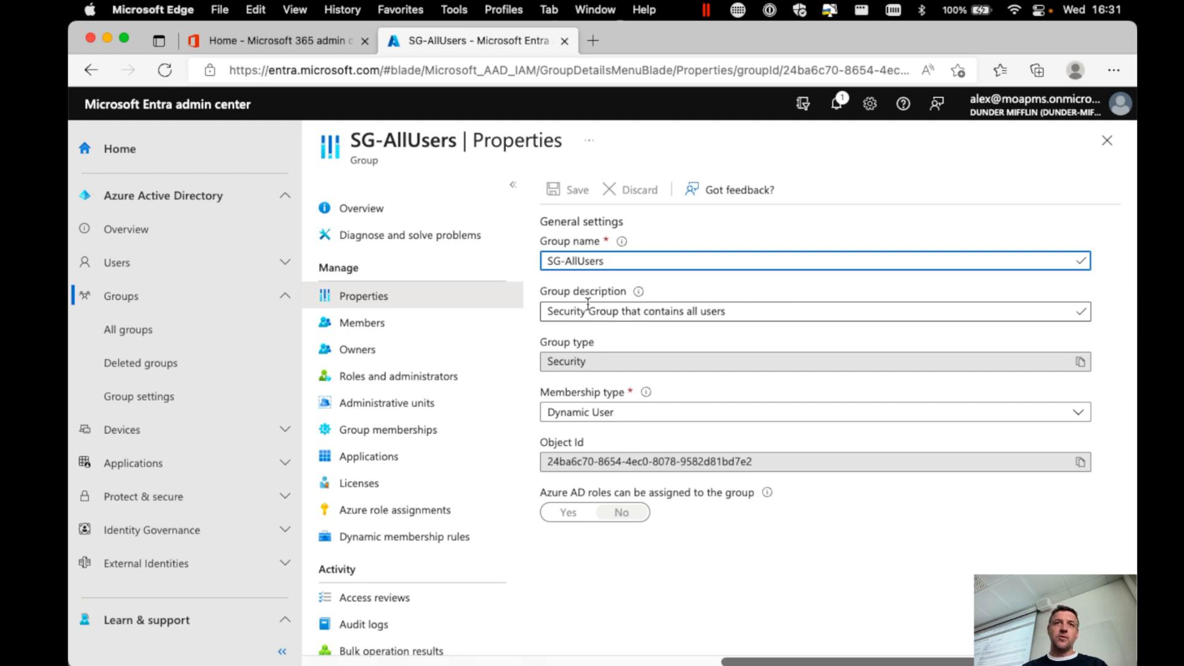
left_click(362, 322)
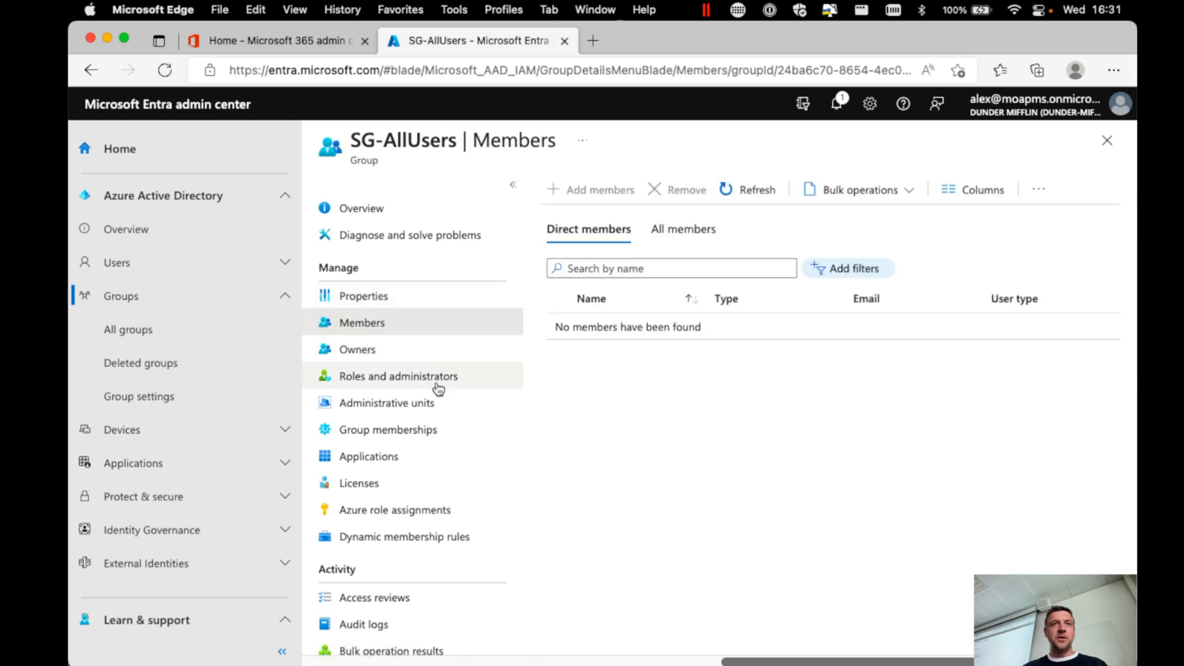
left_click(357, 349)
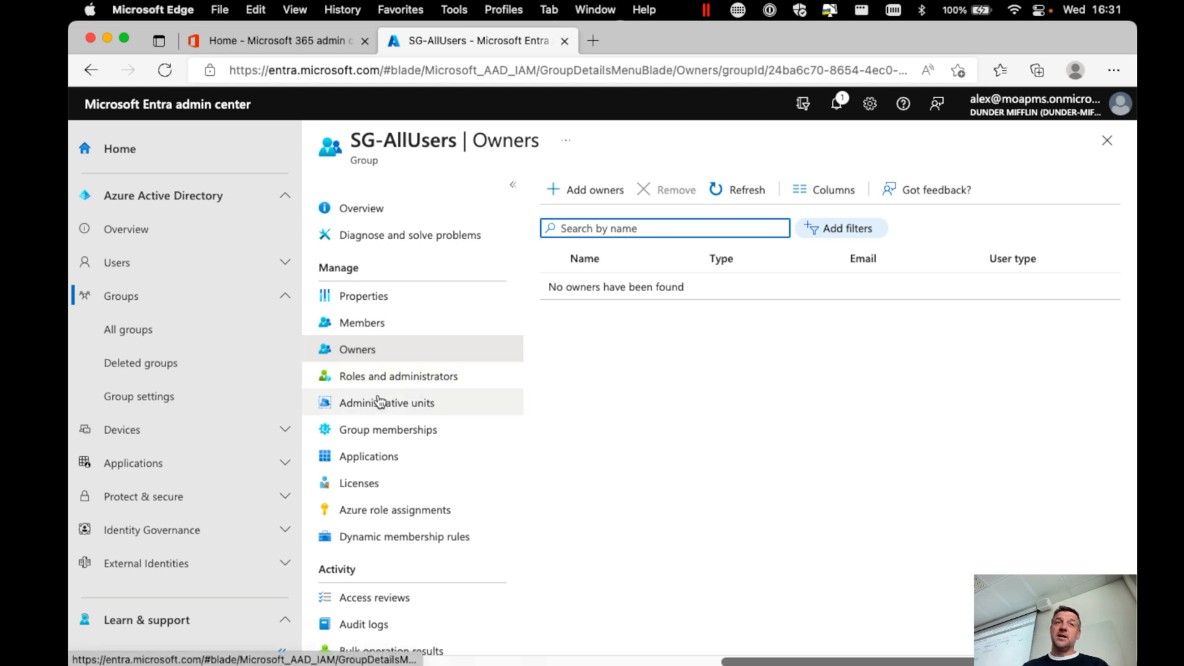
left_click(390, 429)
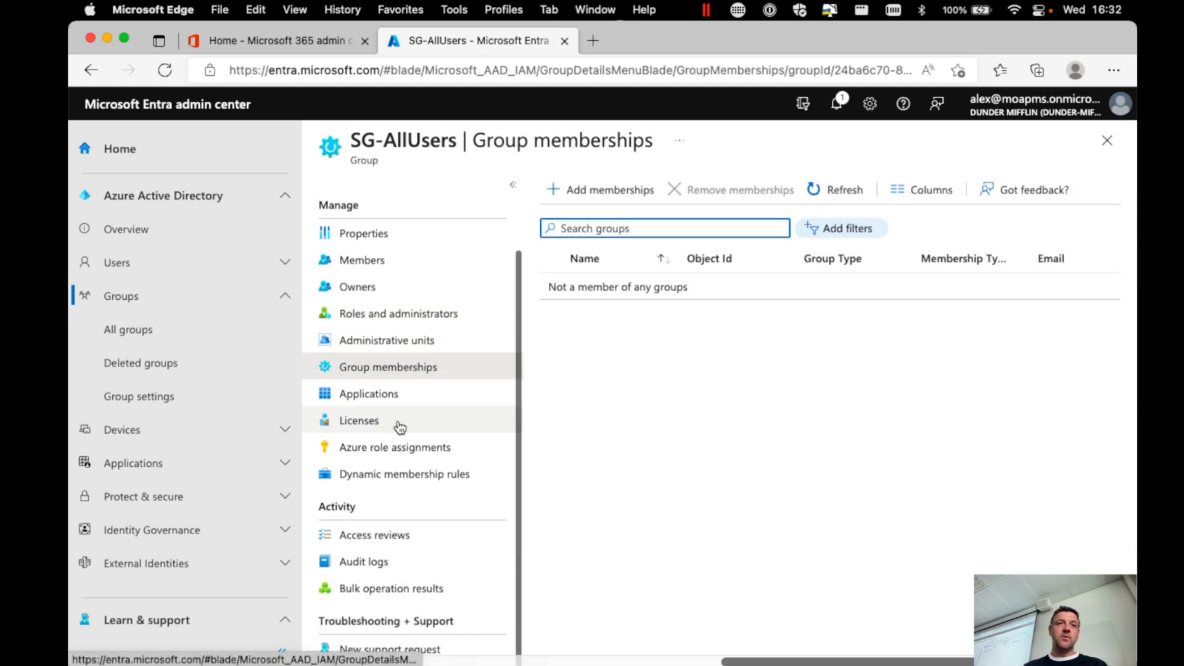
left_click(359, 420)
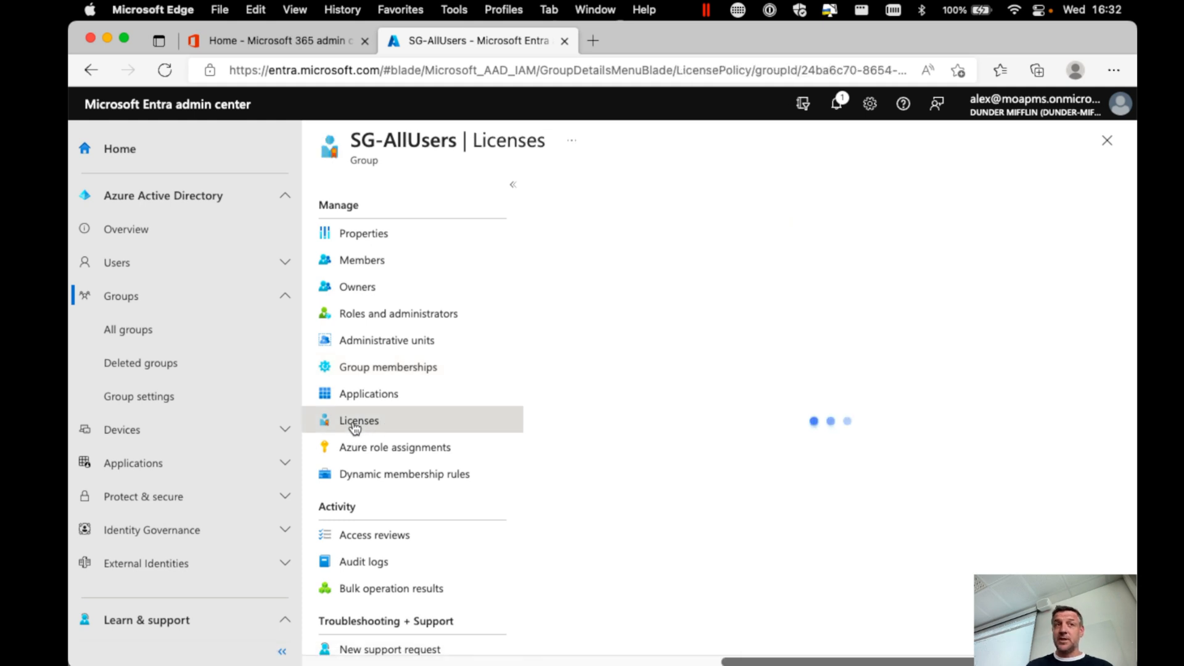
left_click(359, 420)
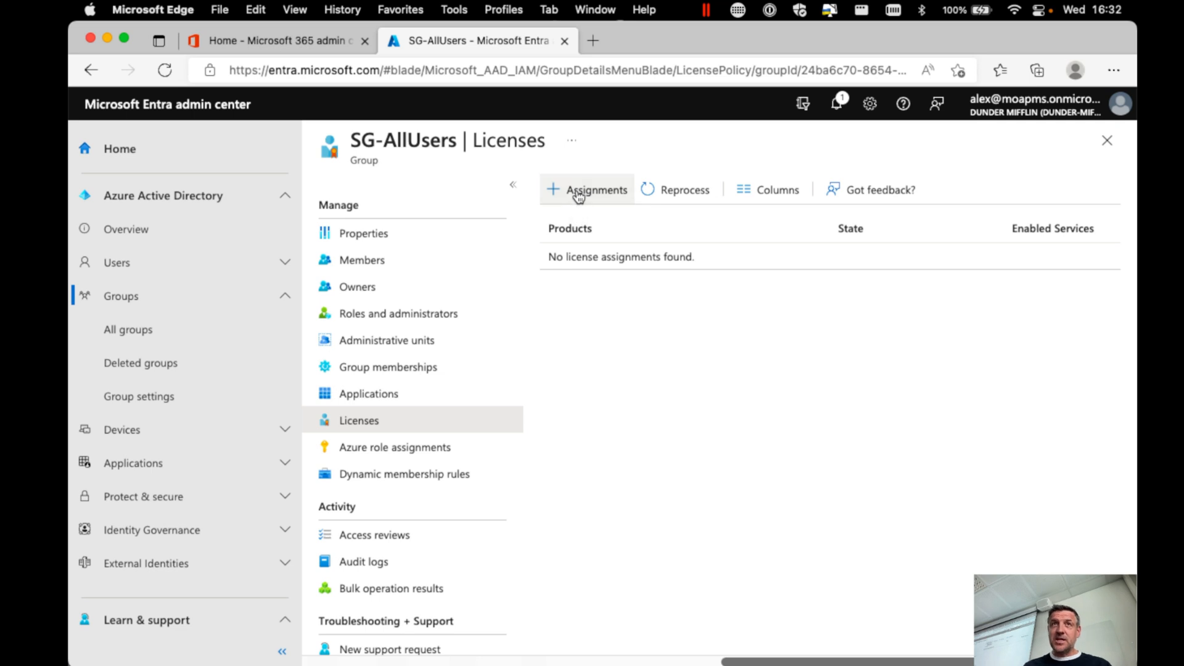
Step: Add a license assignment, selecting Microsoft 365 E5 Developer and reviewing its included services
left_click(595, 190)
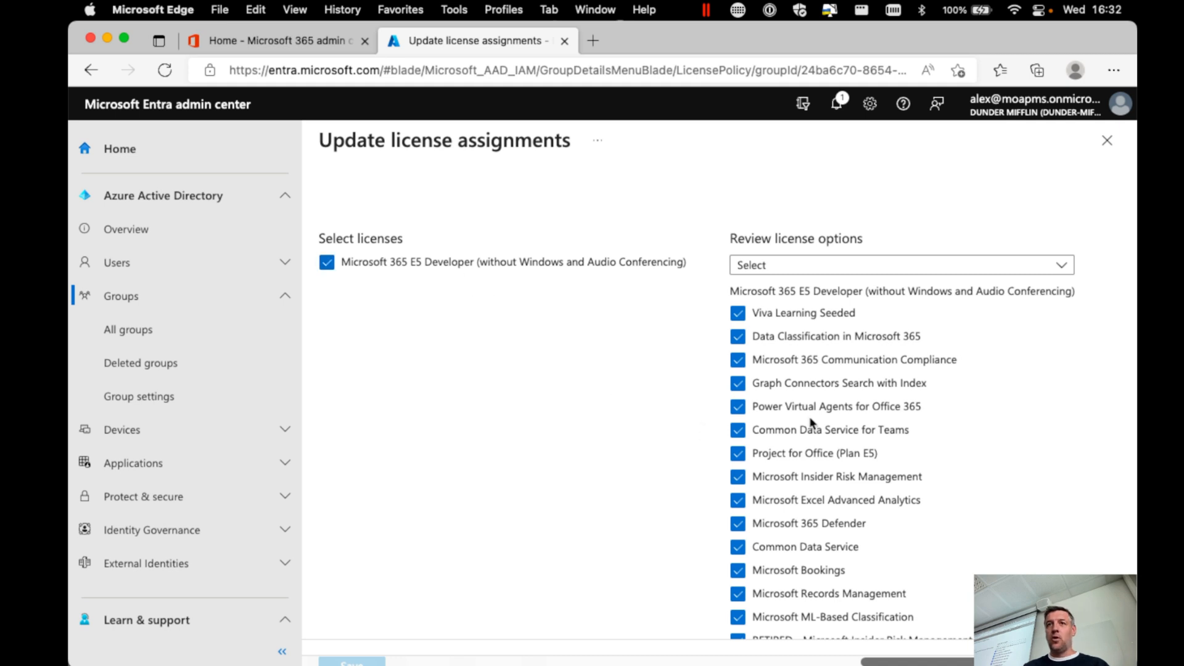
scroll("down", 3)
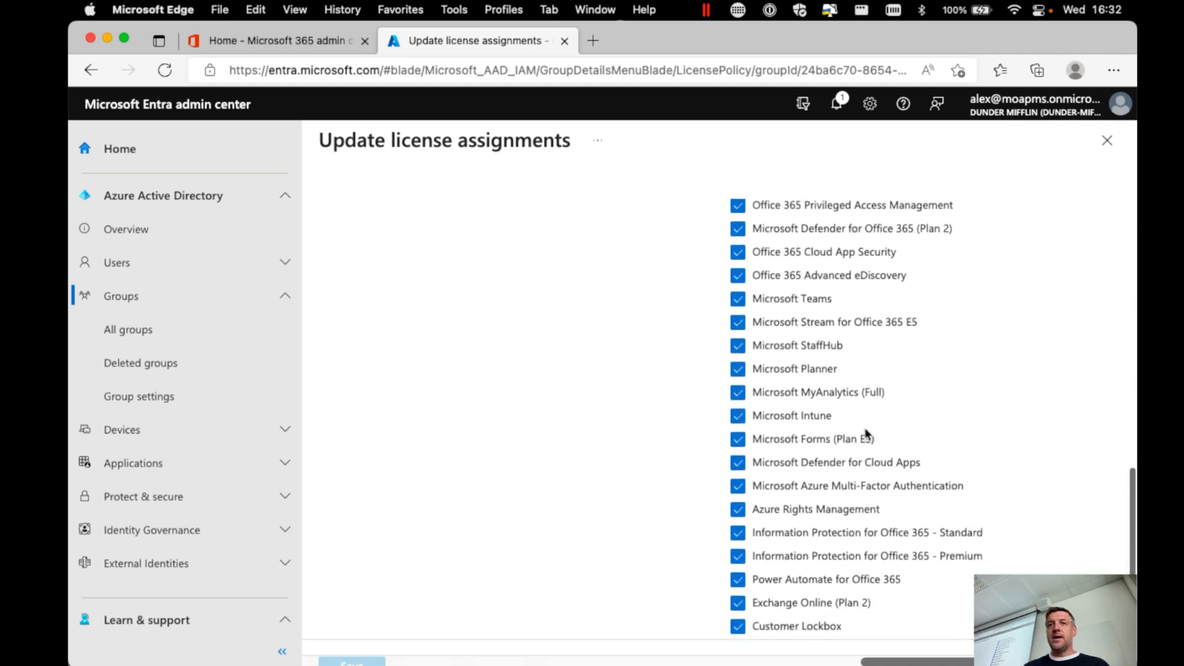
left_click(898, 264)
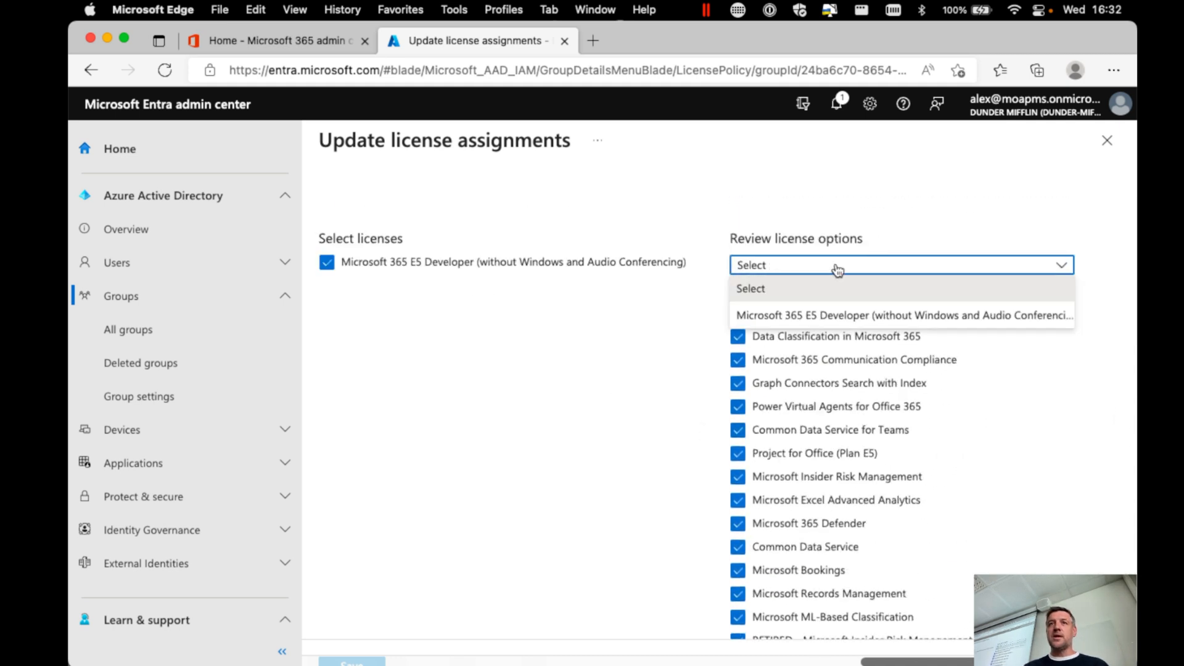
left_click(901, 315)
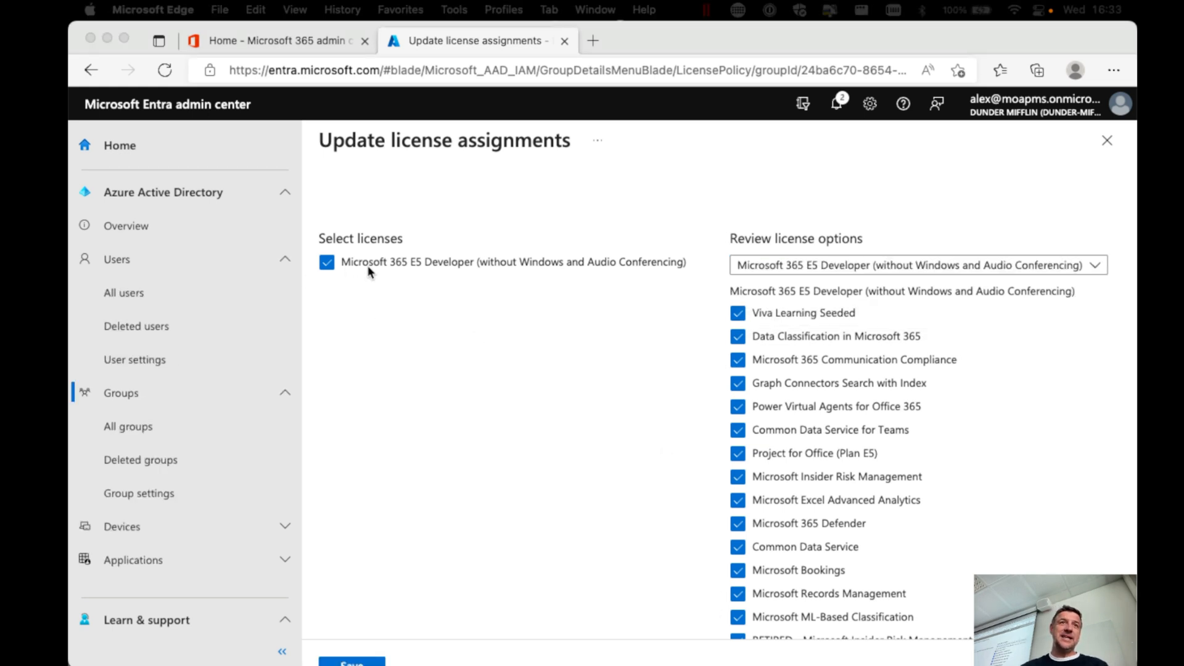
mouse_move(459, 274)
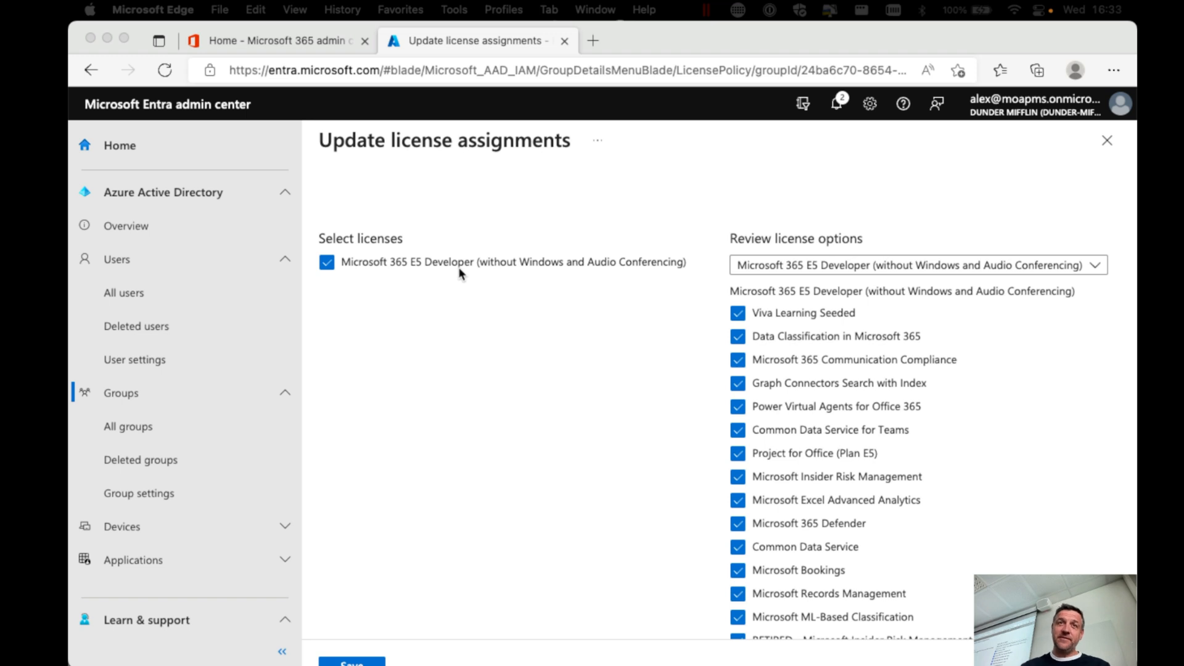
mouse_move(848, 250)
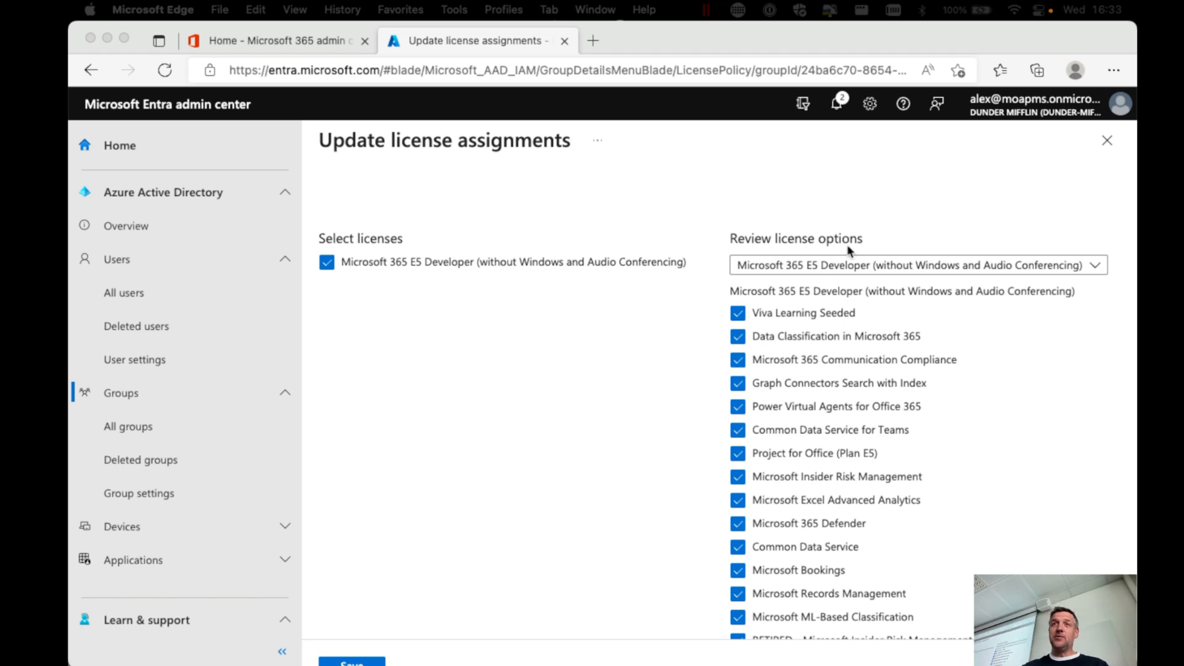
left_click(911, 265)
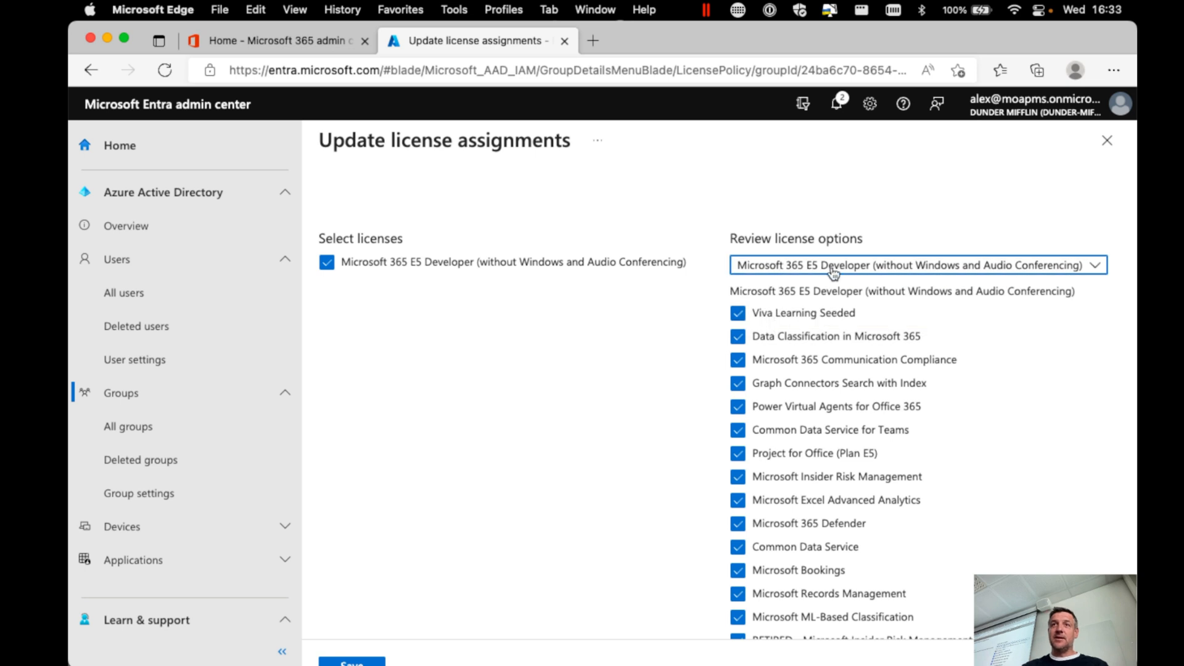
Step: Save the E5 Developer assignment, then dismiss the notification and close the pane
scroll("down", 3)
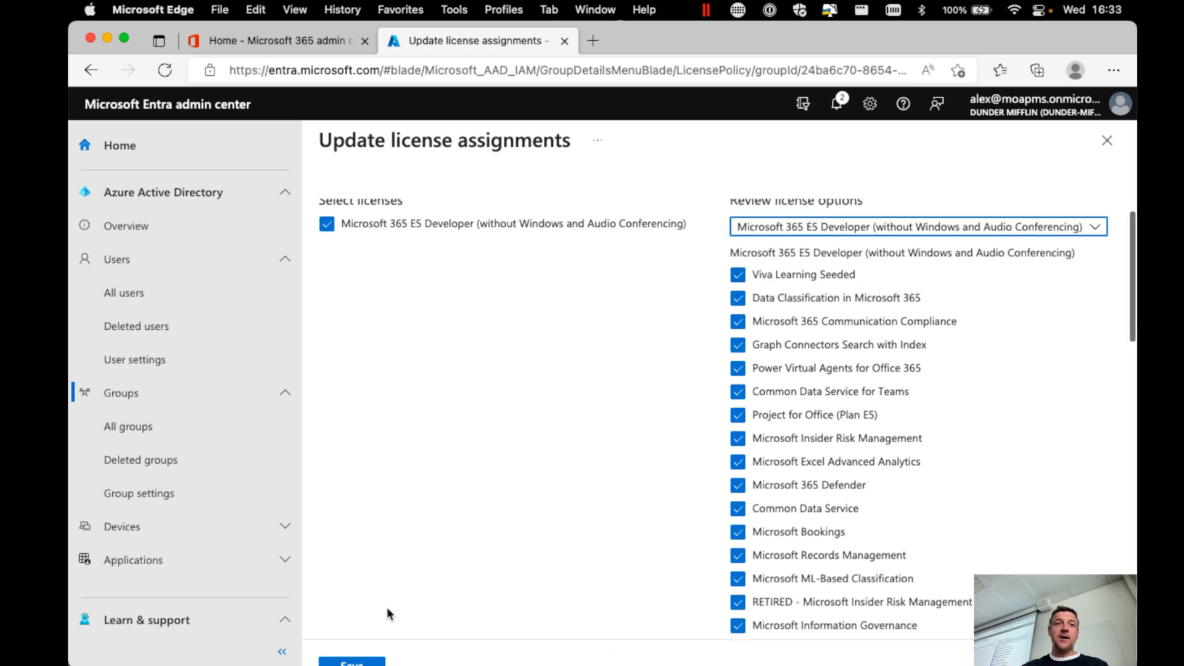
left_click(350, 663)
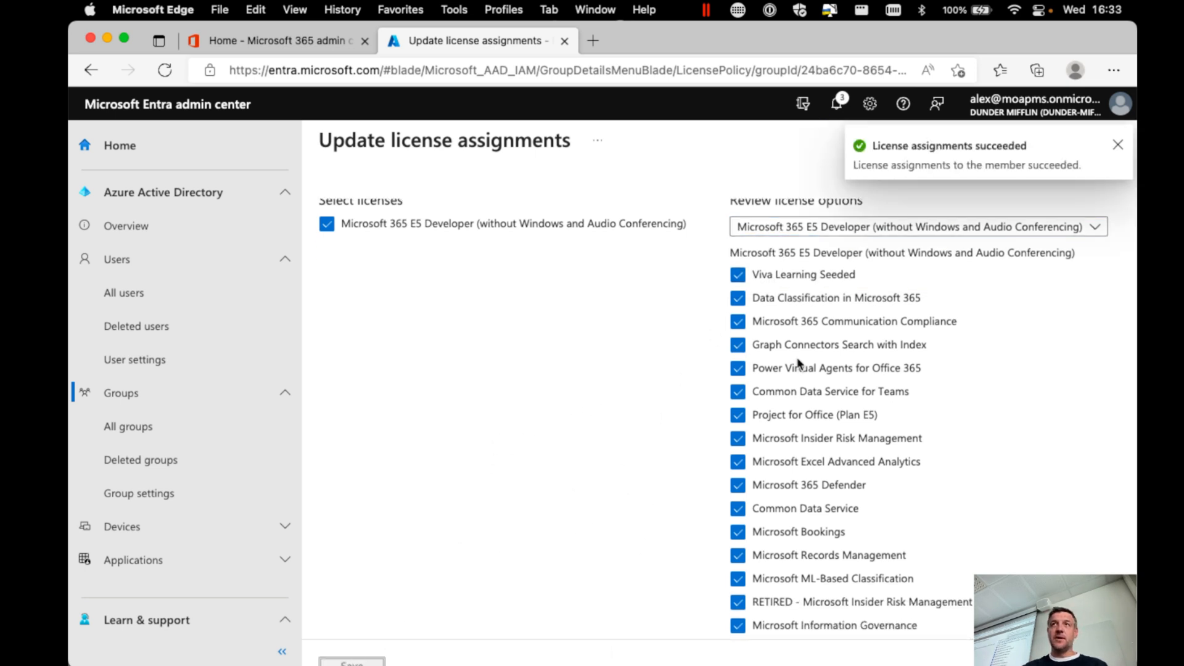
mouse_move(947, 165)
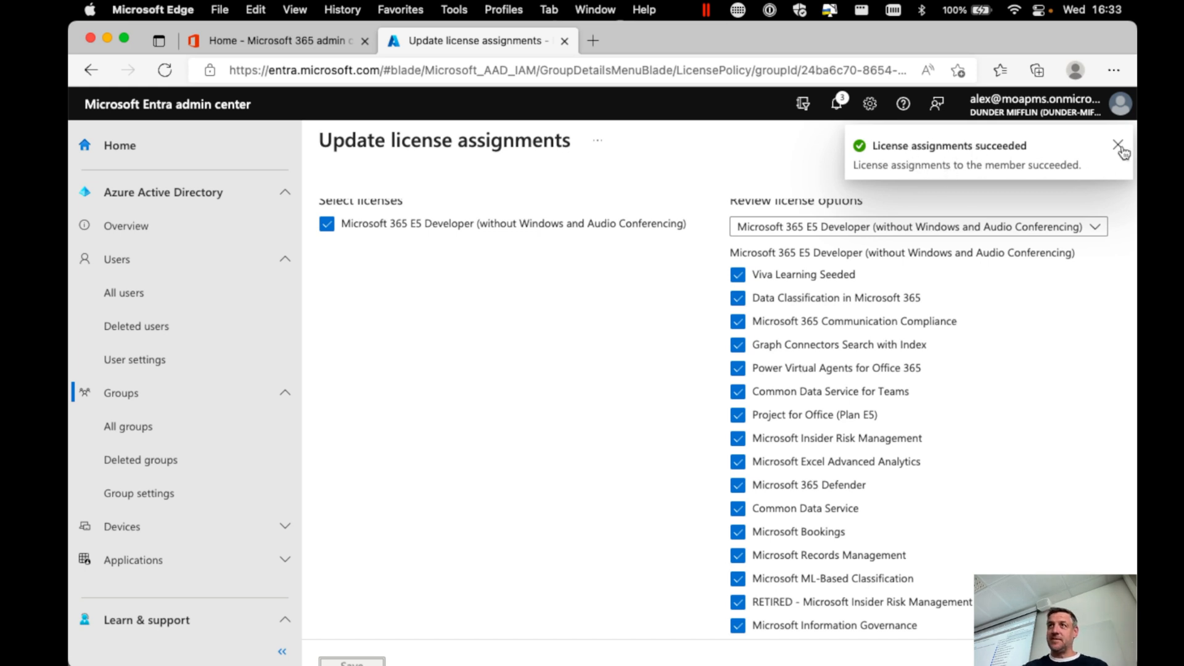
left_click(1118, 144)
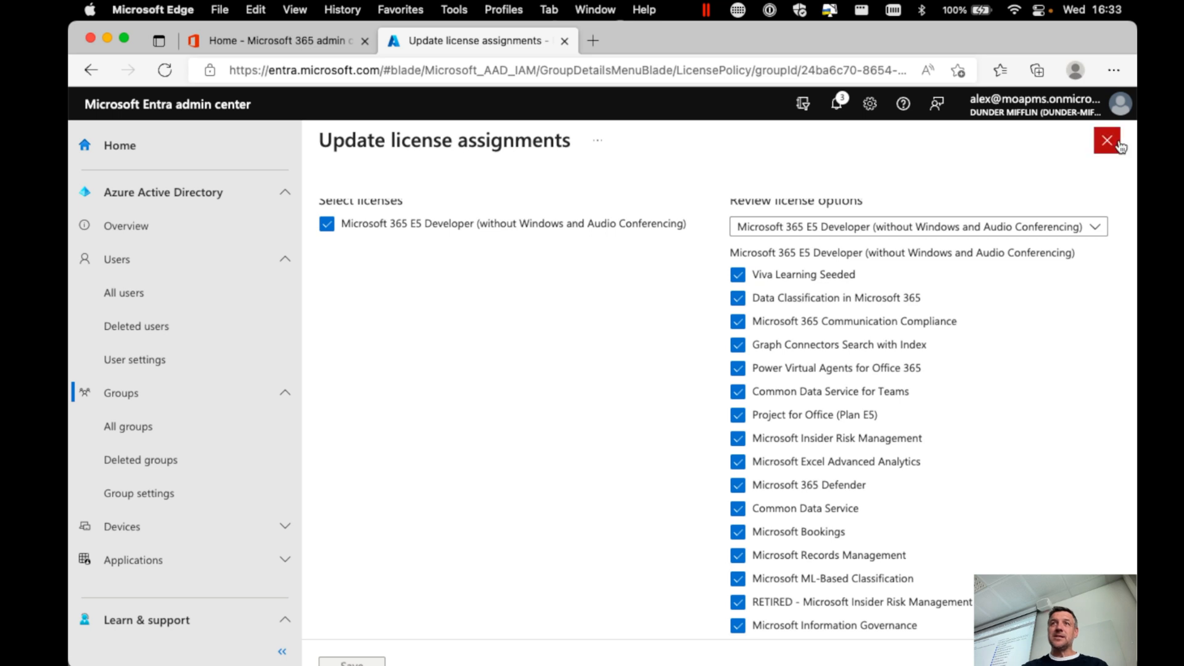
left_click(1107, 140)
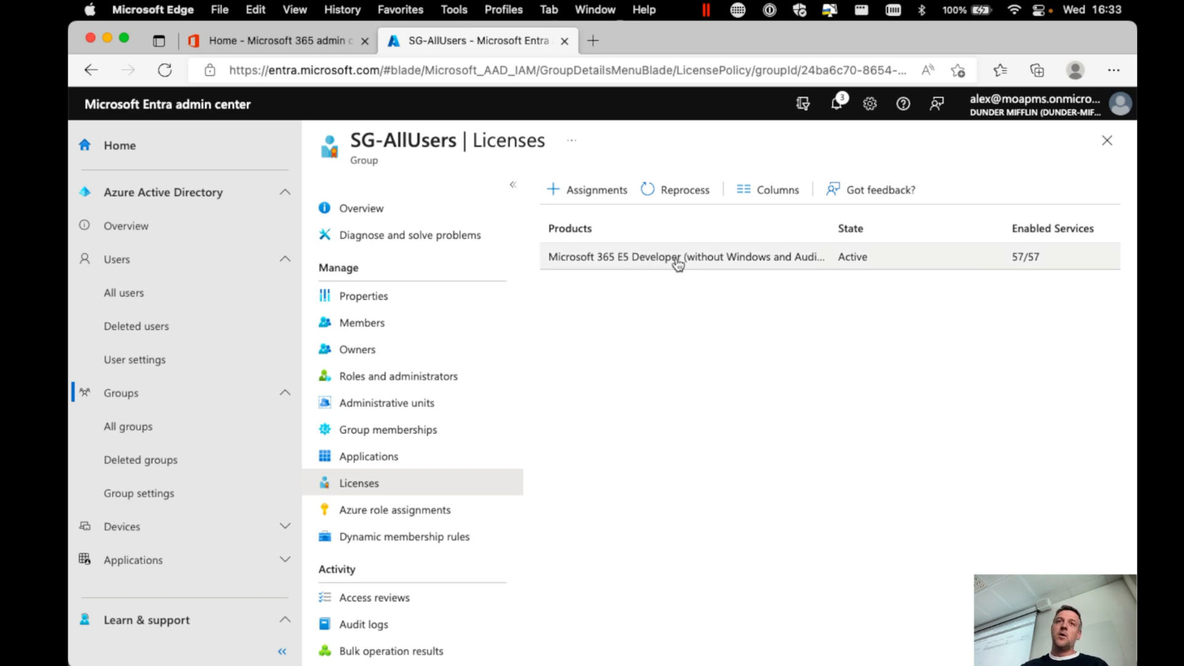
mouse_move(656, 369)
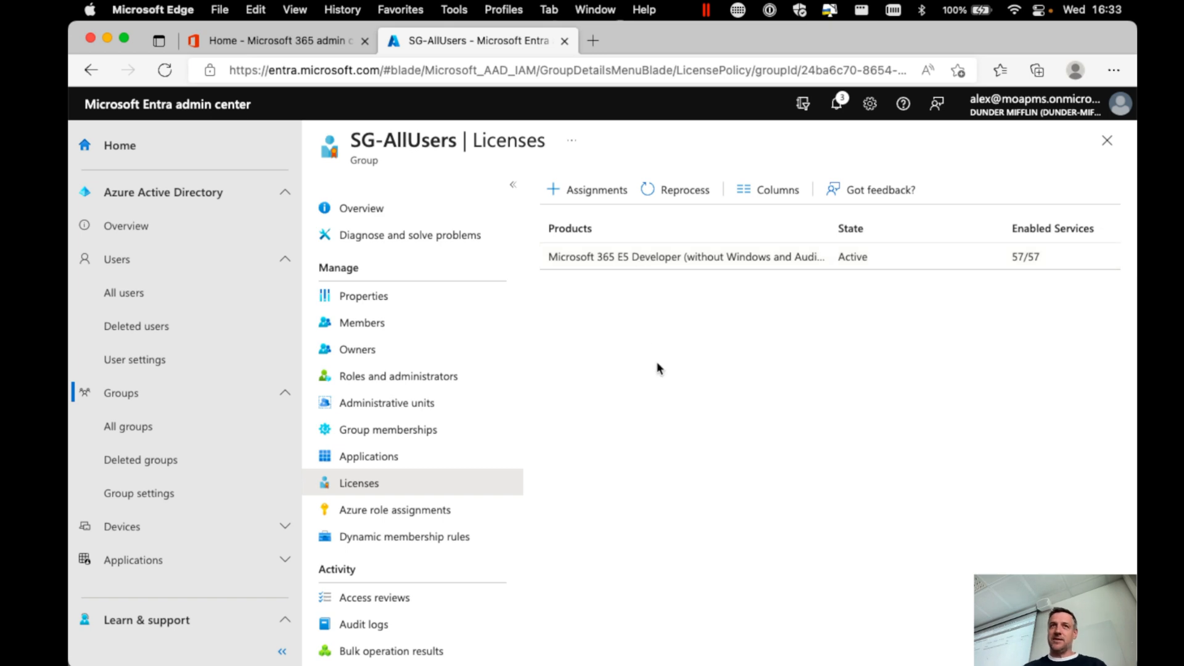
mouse_move(600, 406)
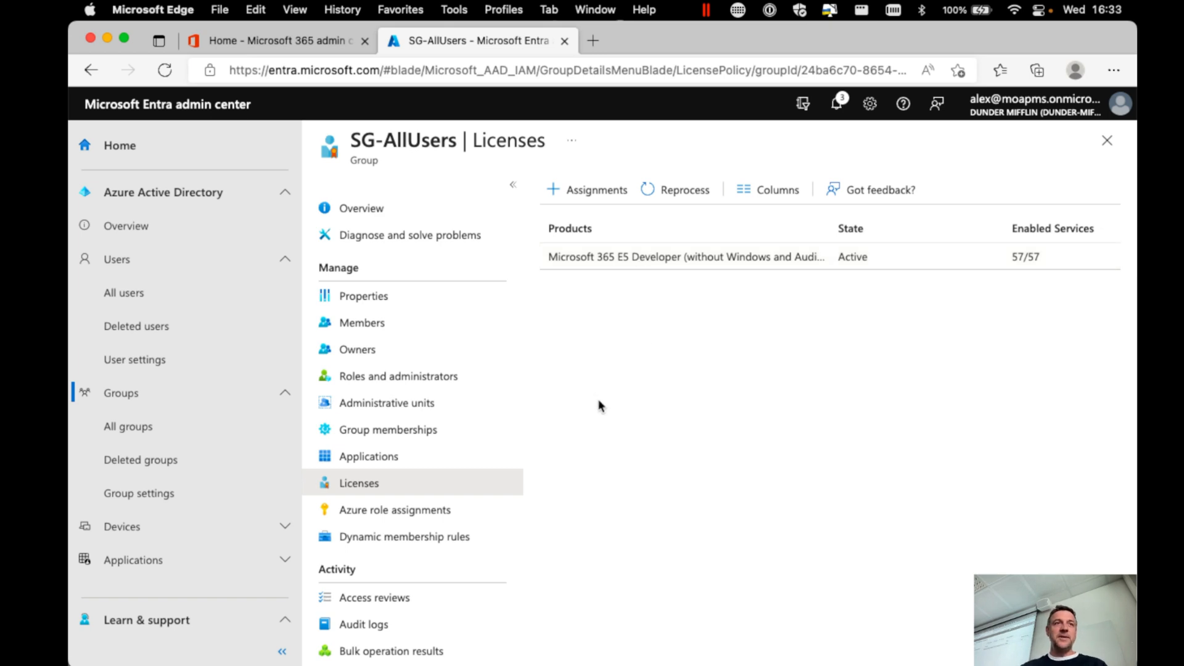
Step: Reprocess and refresh Angela Martin's licenses to show E5 Developer inherited from SG-AllUsers
left_click(123, 292)
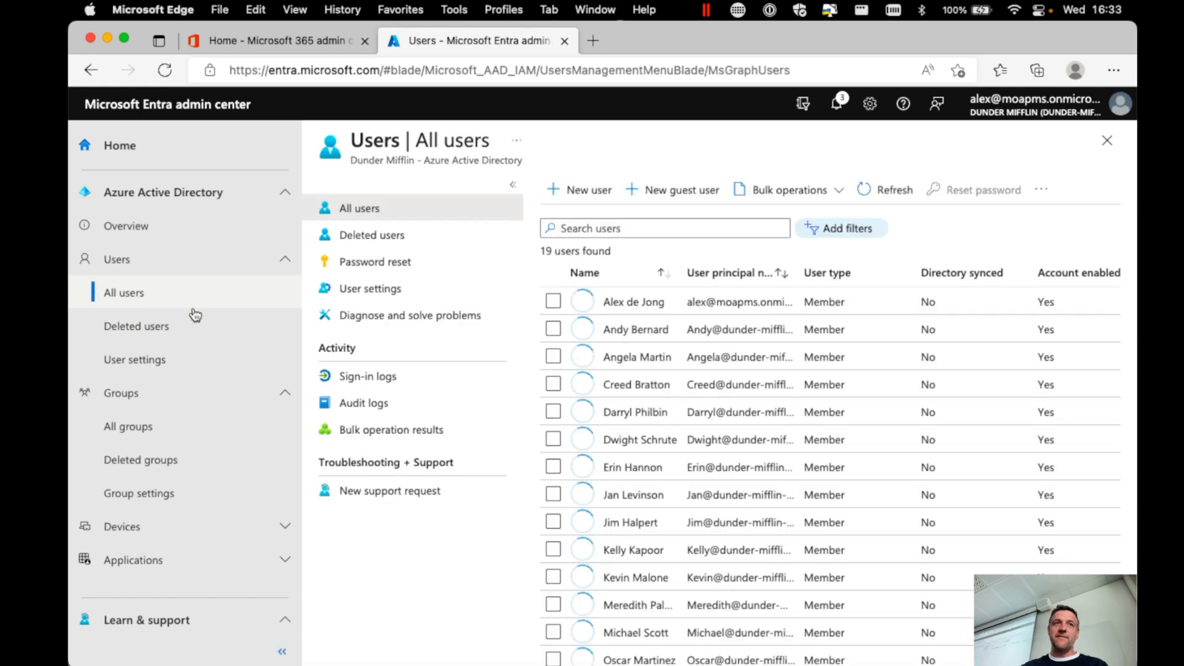
left_click(636, 356)
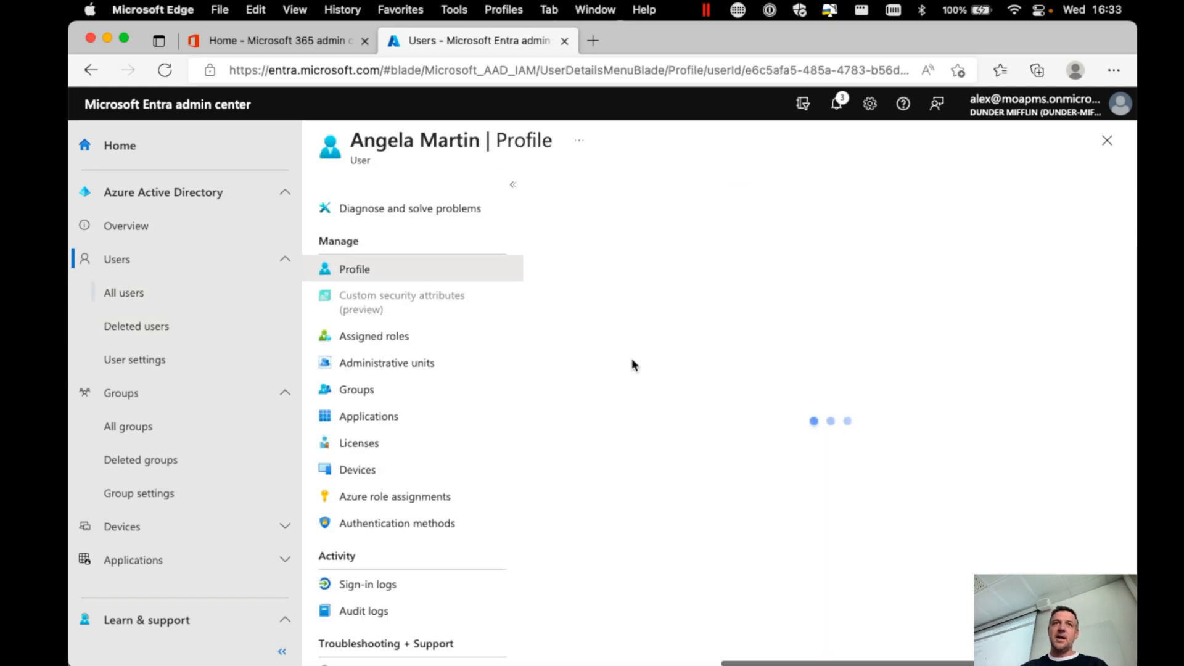
left_click(359, 443)
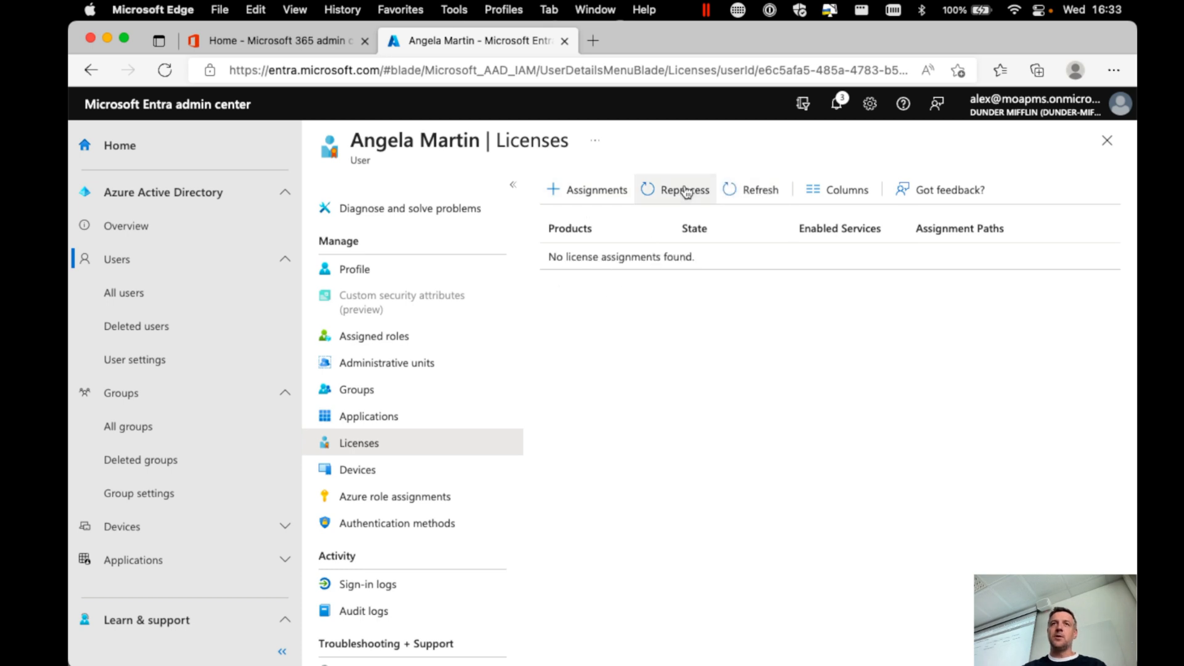
left_click(682, 189)
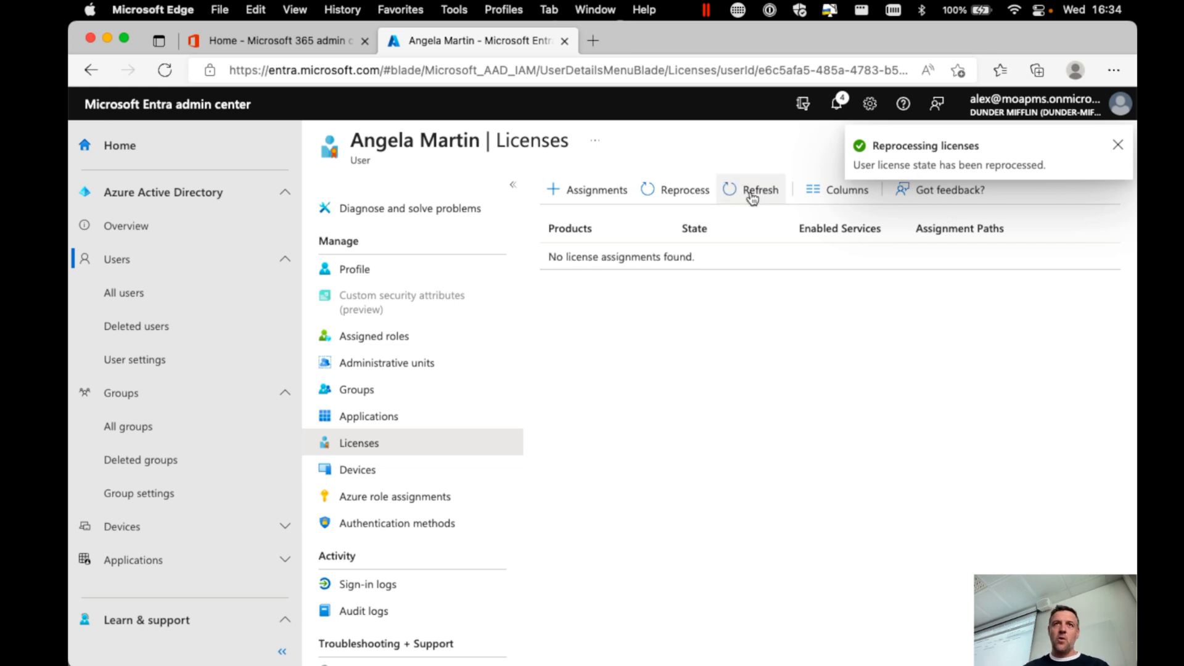
left_click(1118, 144)
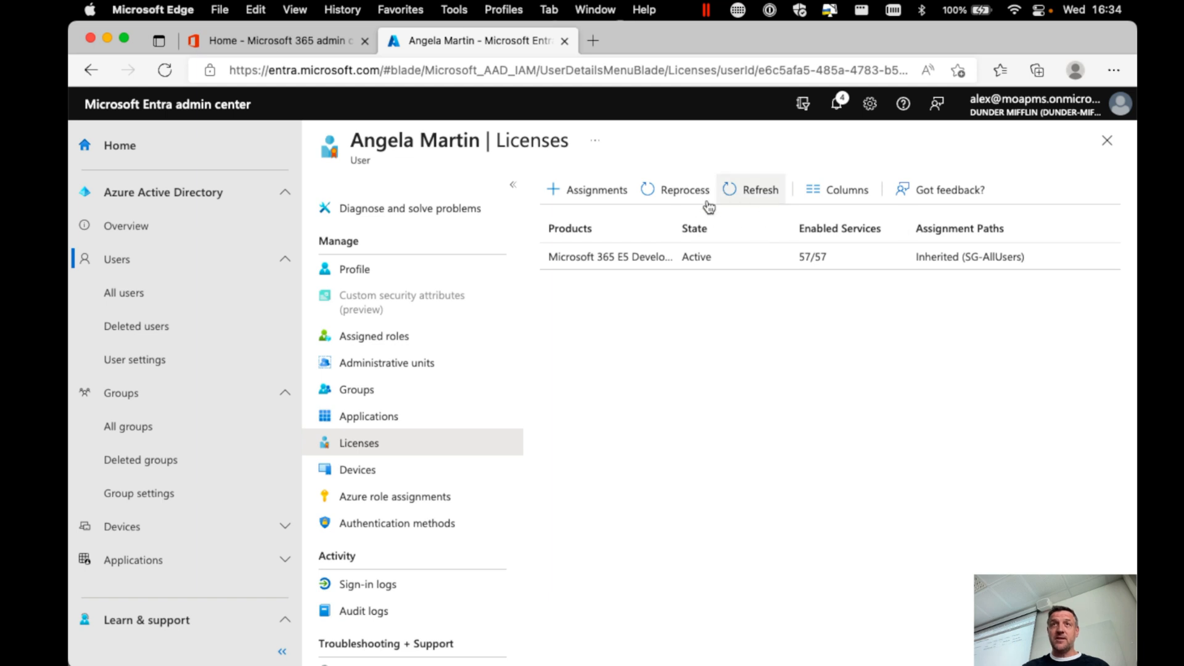
mouse_move(411, 172)
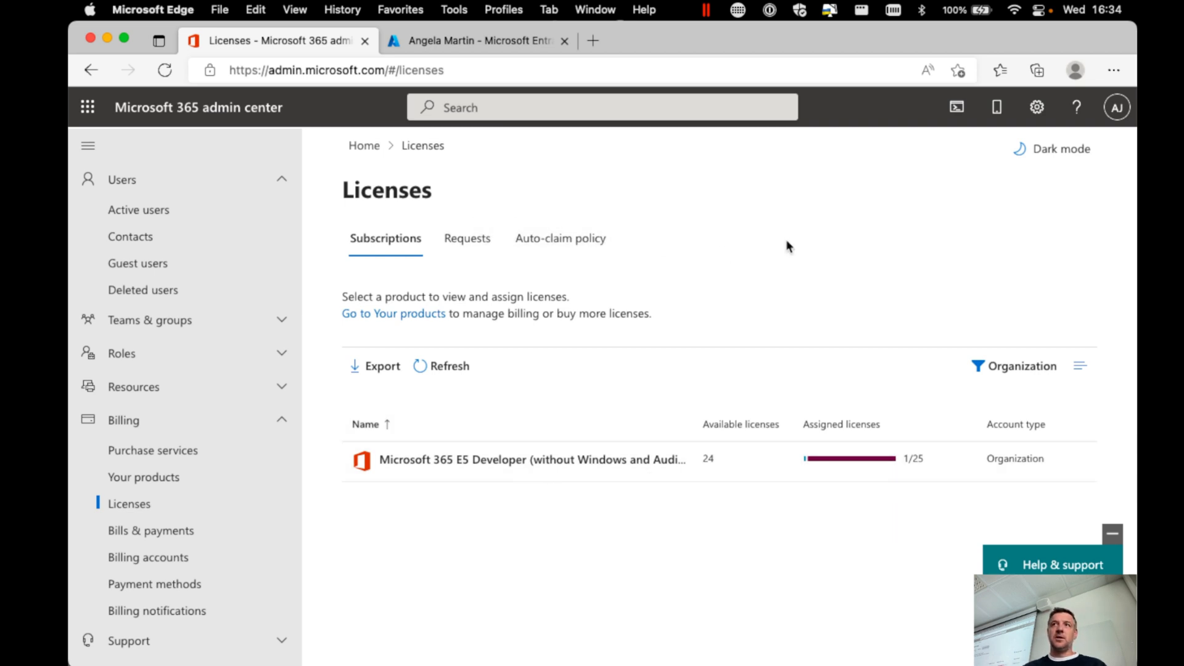
Step: Refresh Licenses to show 19 of 25 E5 Developer licenses assigned, then go to Active users
left_click(450, 366)
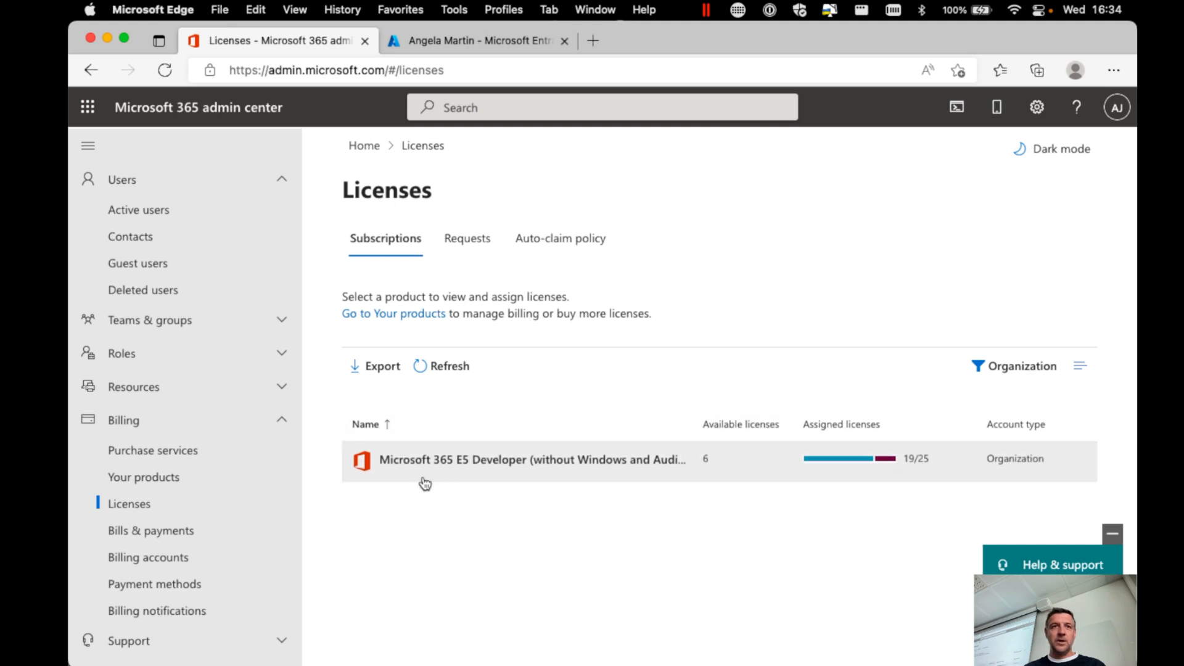
scroll("down", 3)
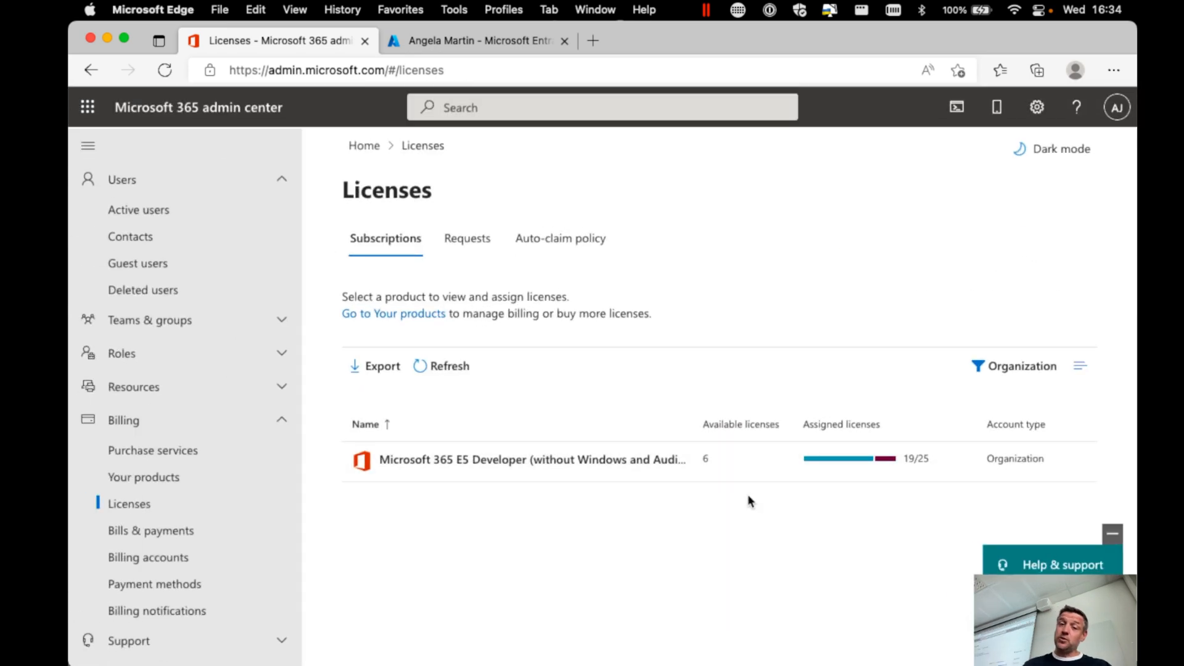
mouse_move(569, 516)
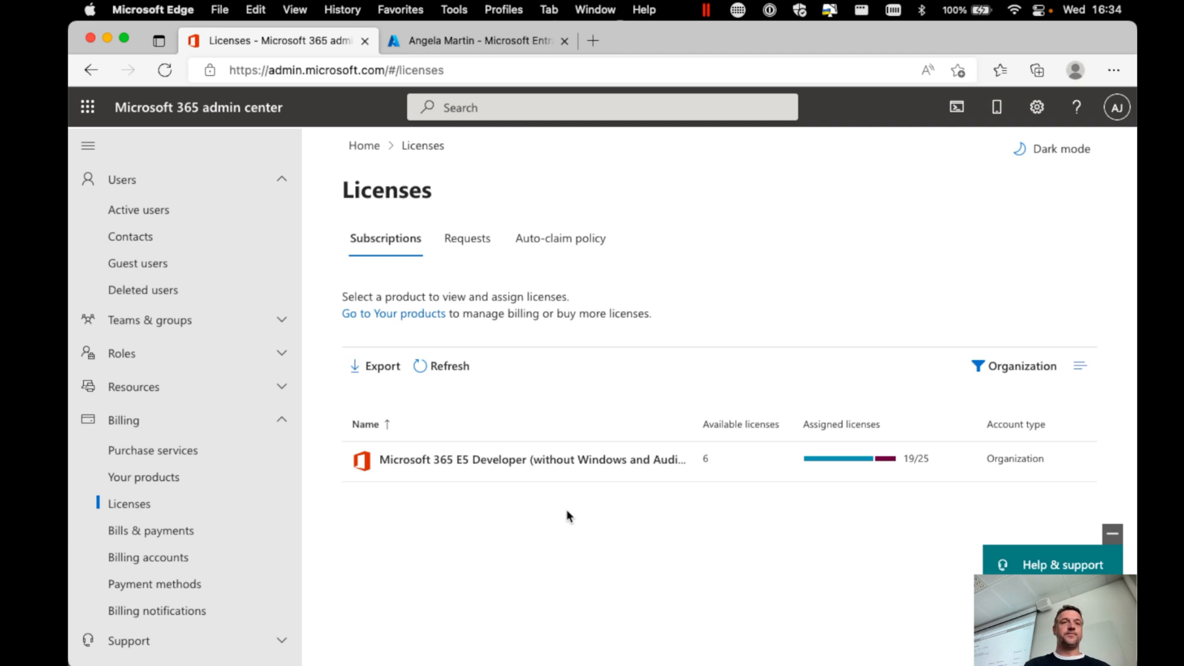
left_click(138, 209)
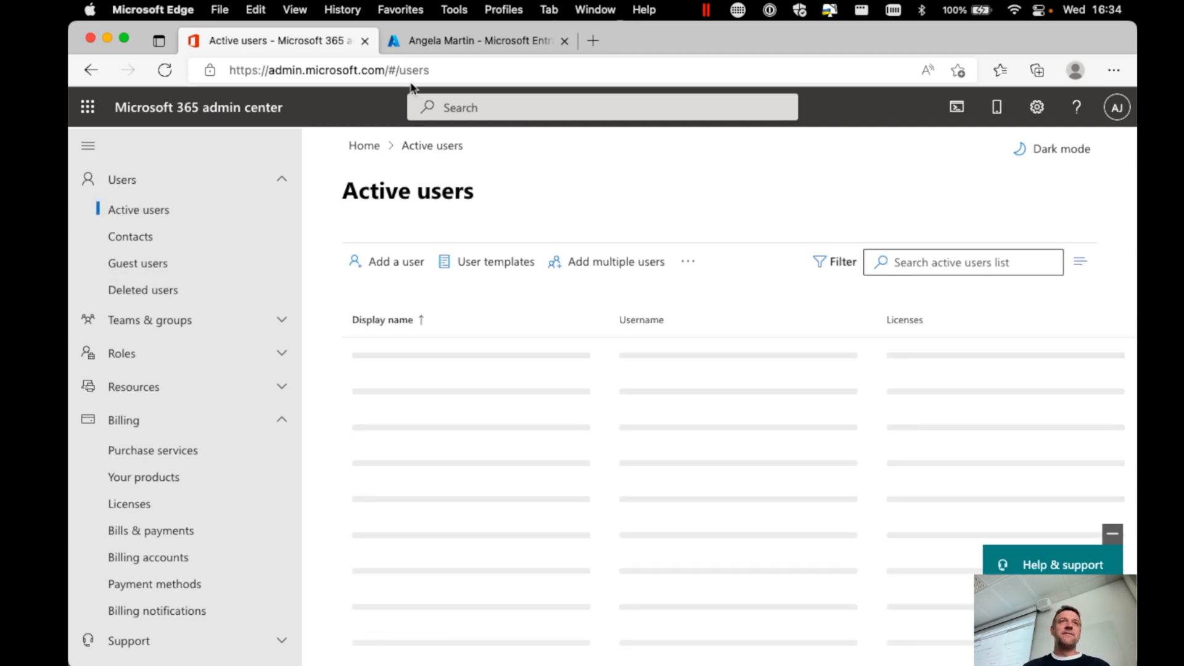